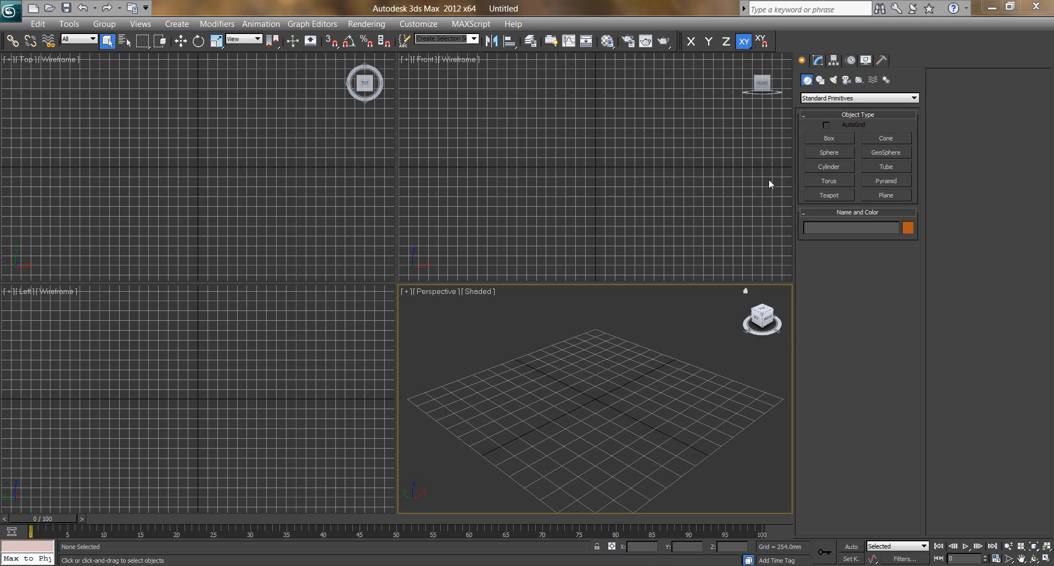
Step: Place the four corner points of the seat profile line from upper left down to lower right
click(819, 80)
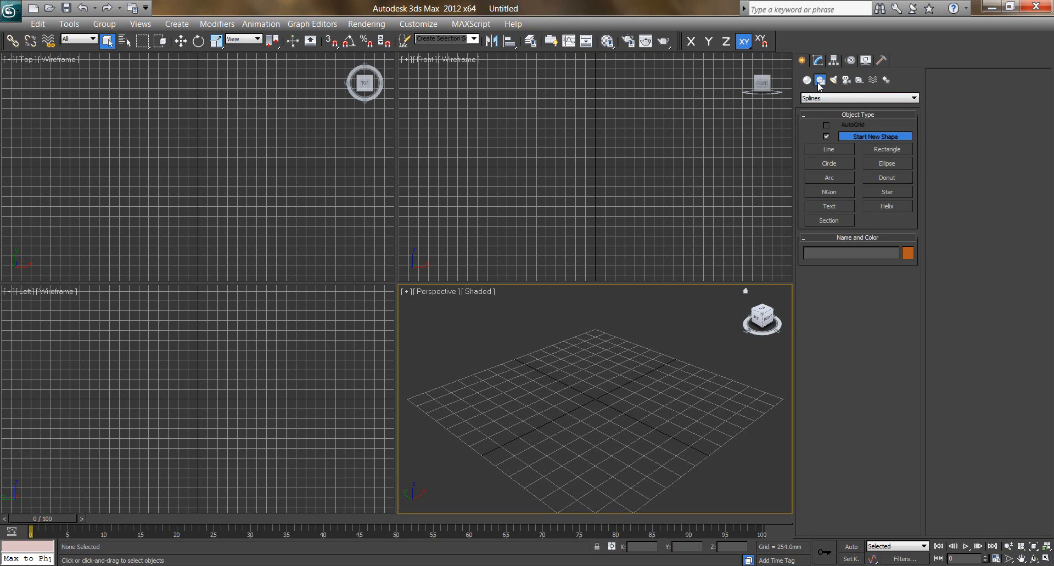
click(827, 150)
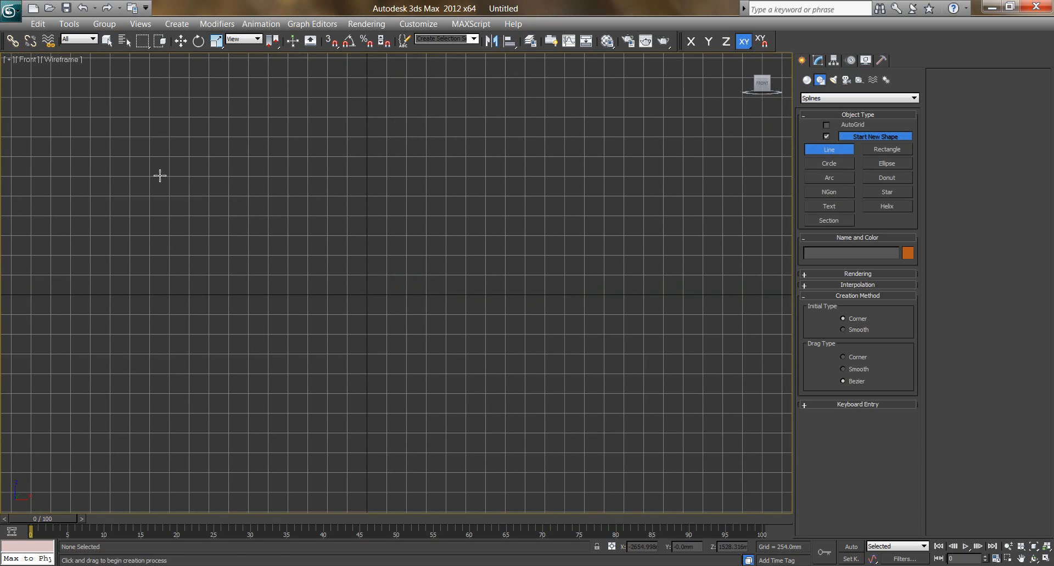
drag(160, 177, 235, 276)
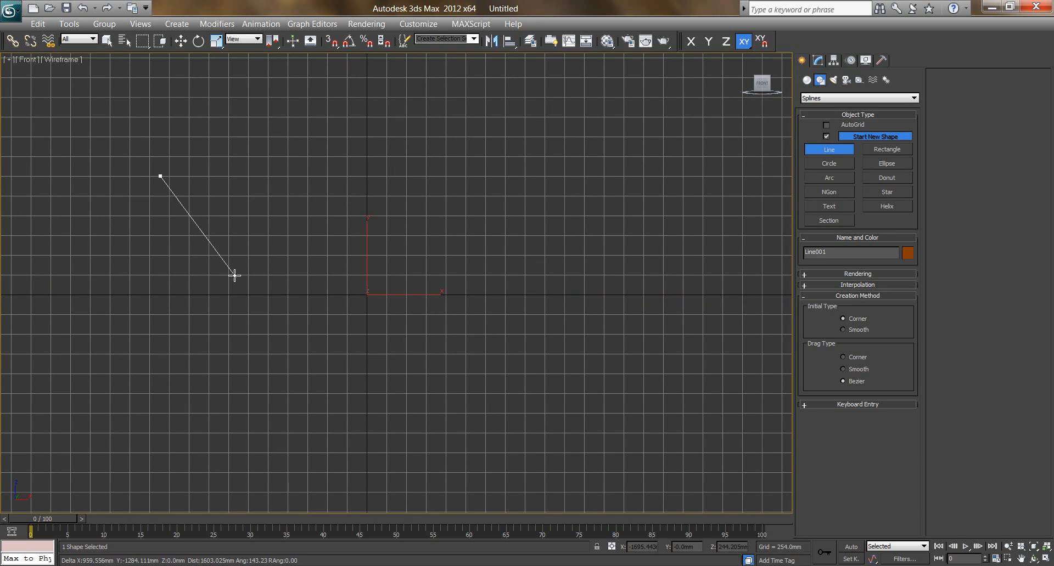
click(235, 276)
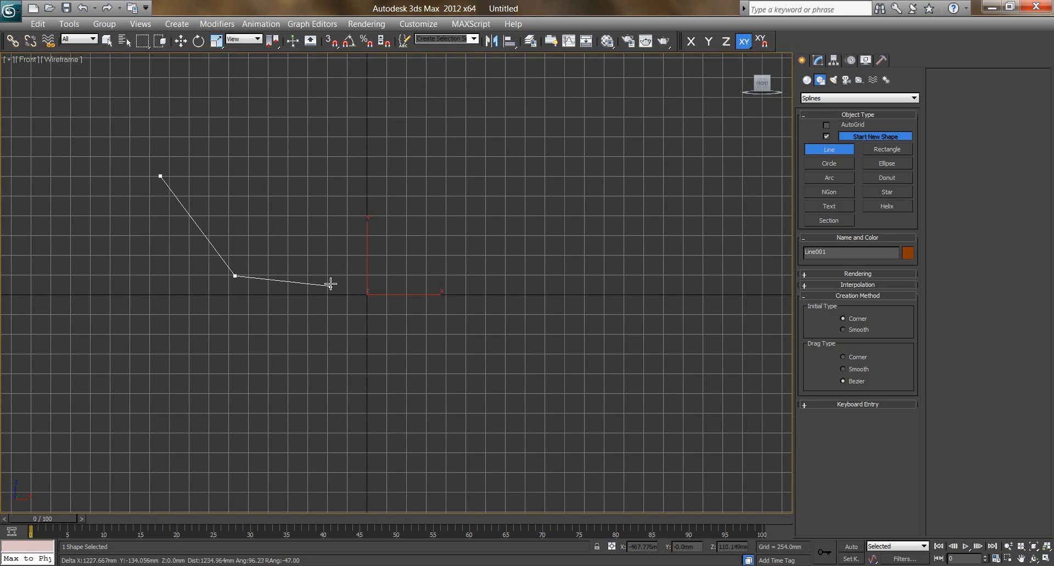
click(330, 277)
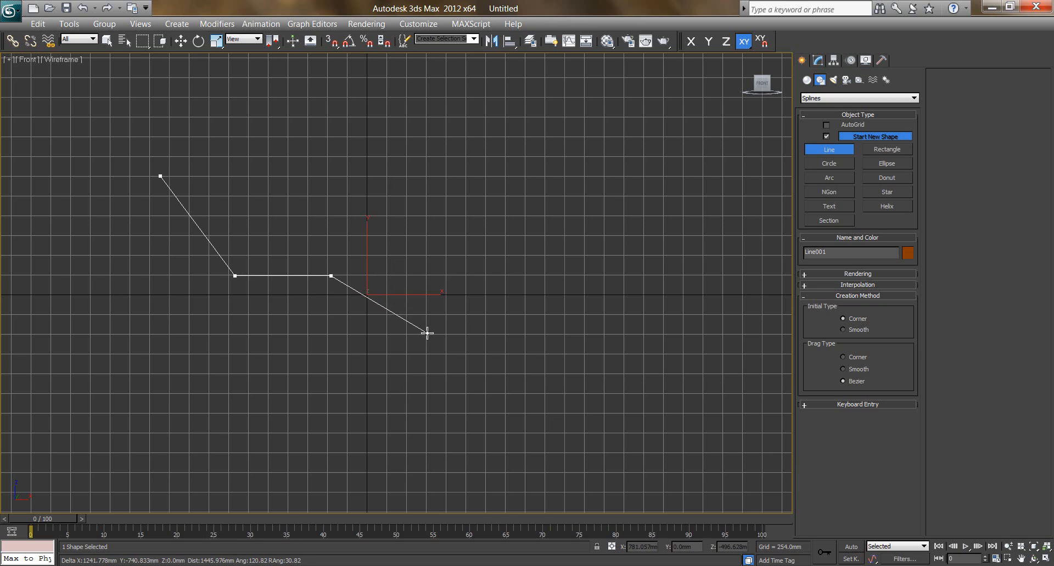
click(427, 332)
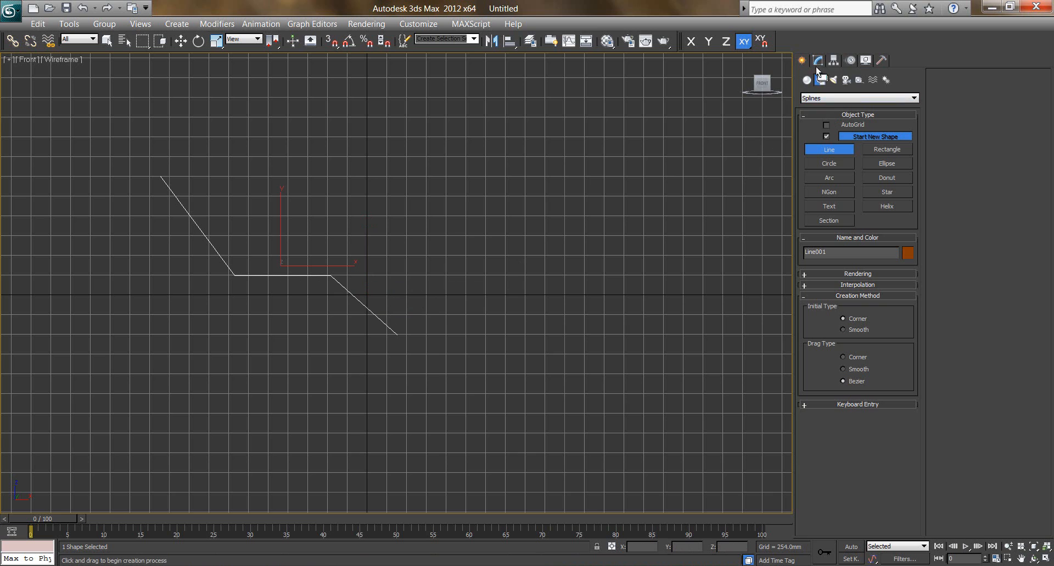
Step: Fillet the two middle vertices of the seat line and outline the whole spline
click(816, 61)
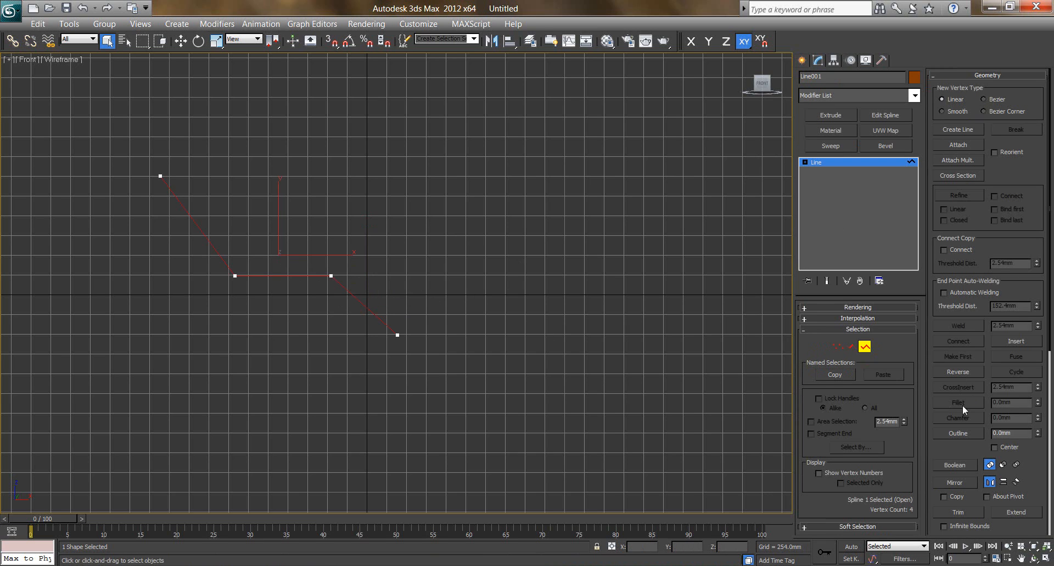
click(958, 433)
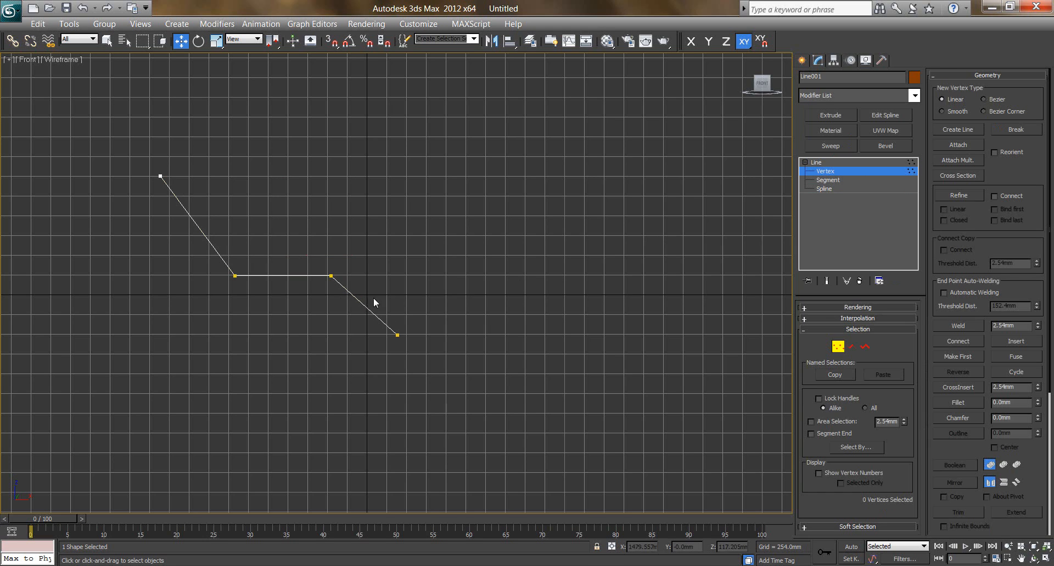
click(235, 277)
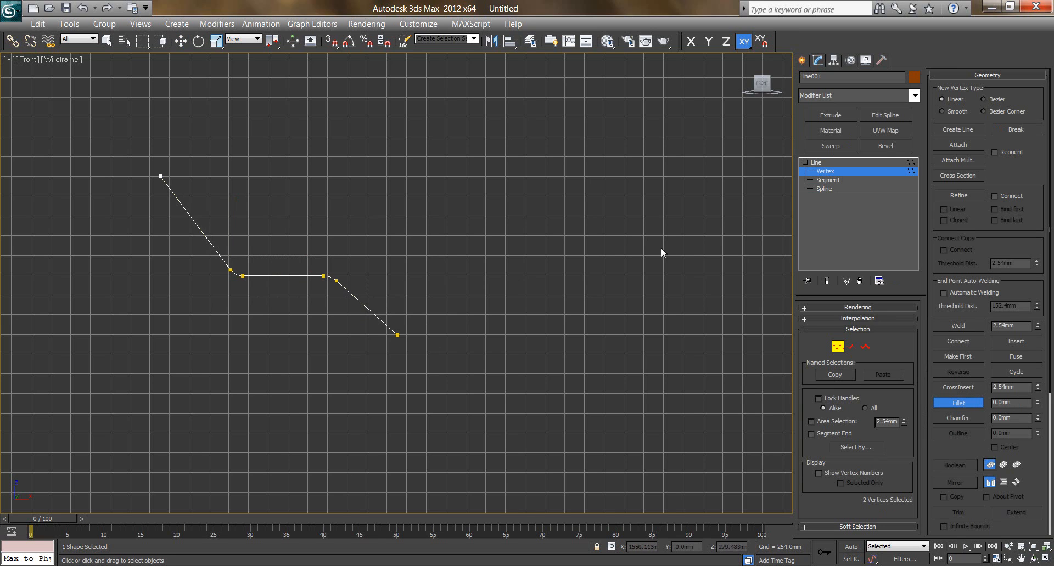
click(823, 189)
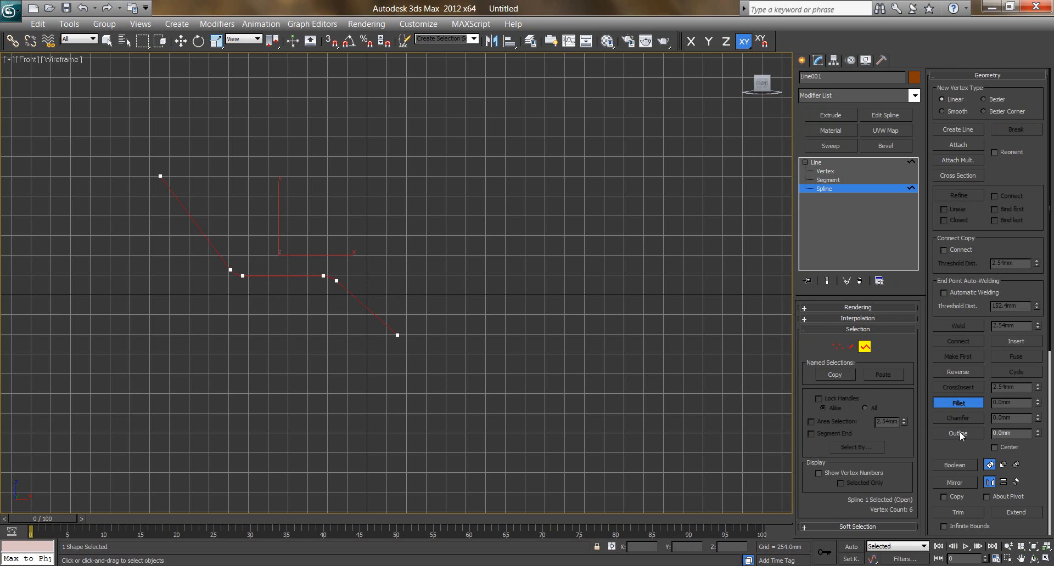
click(957, 434)
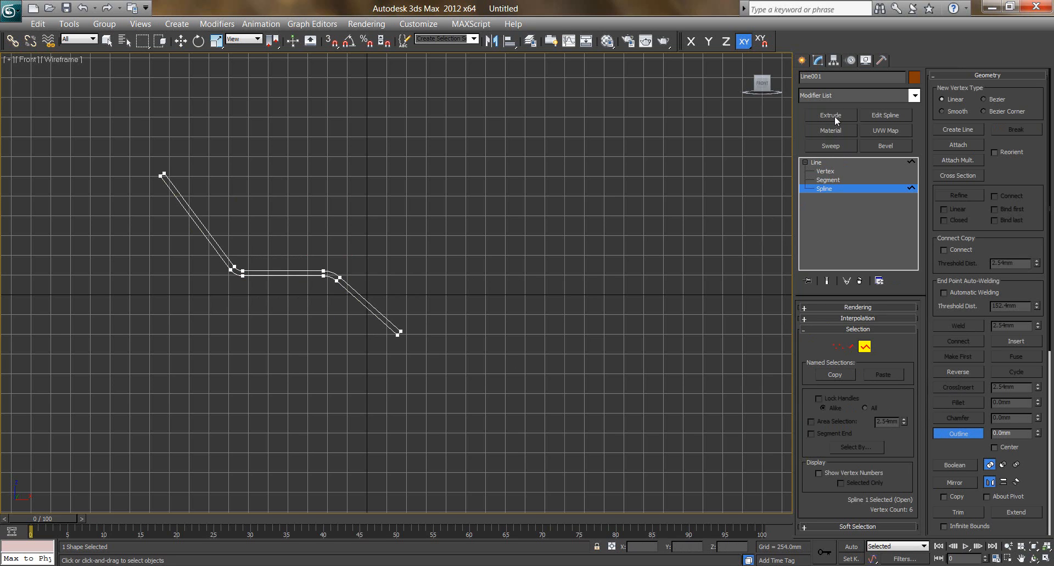
Step: Extrude the outlined profile about 1320 mm into a shaded seat panel
click(830, 115)
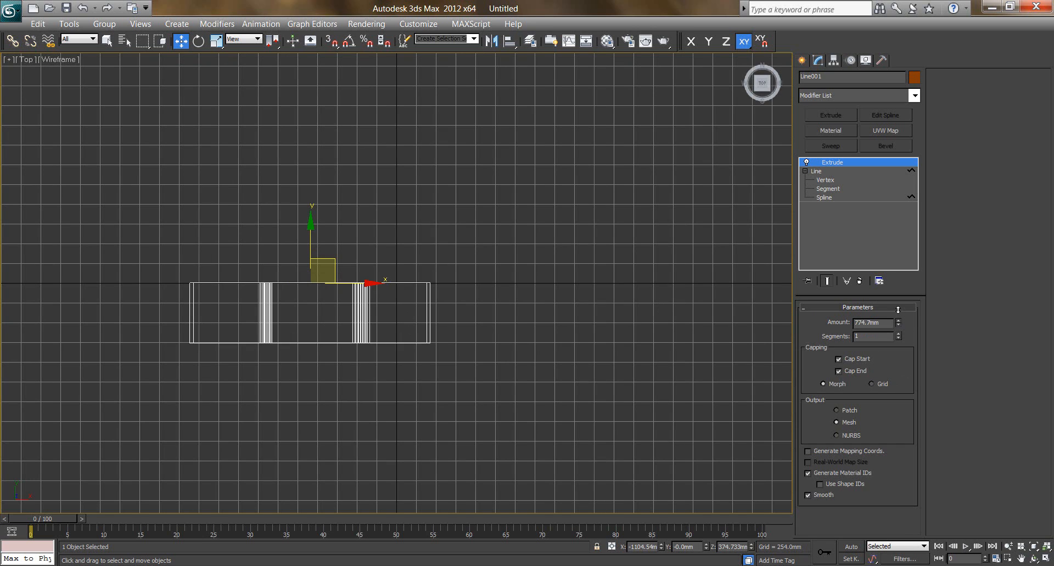
drag(897, 323, 897, 316)
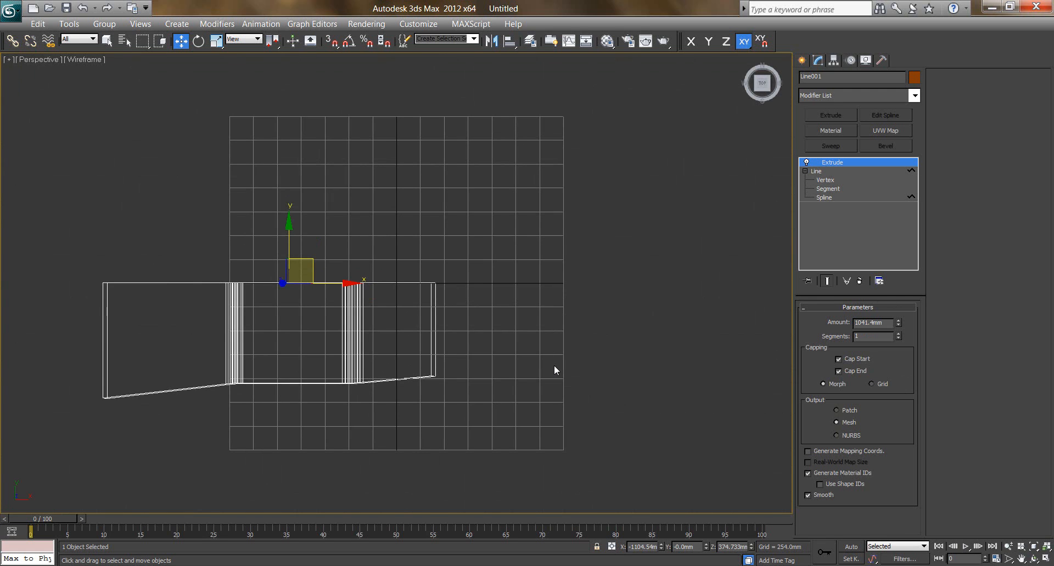
mouse_move(468, 352)
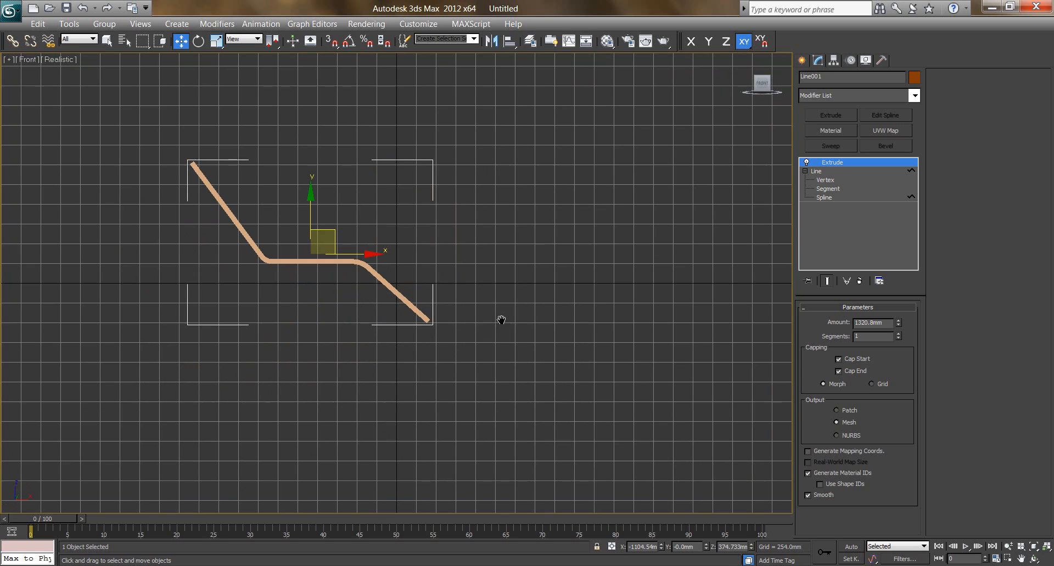
click(816, 60)
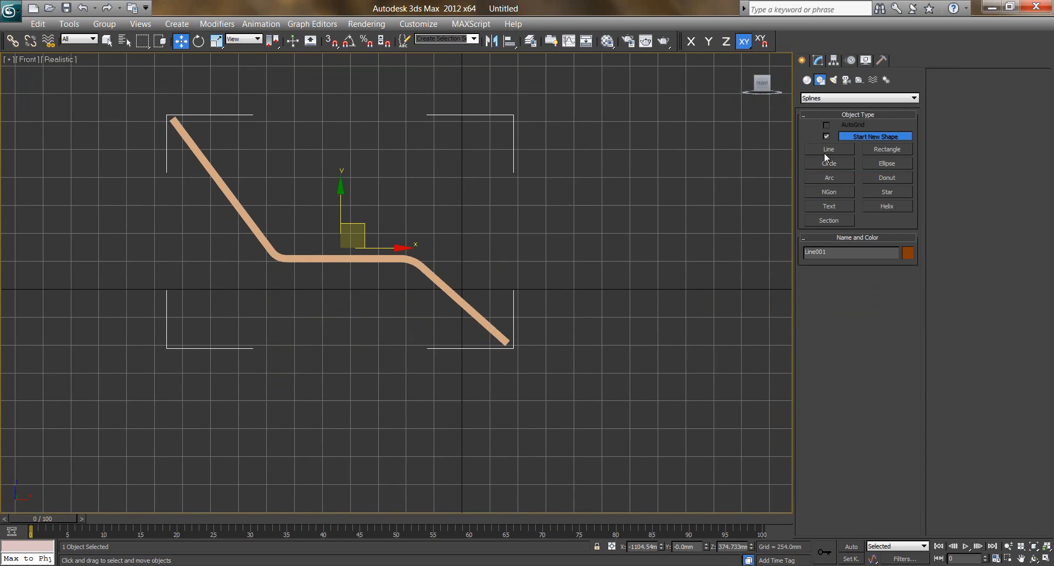
Step: Draw the four-point leg frame line and fillet its two top vertices
click(829, 150)
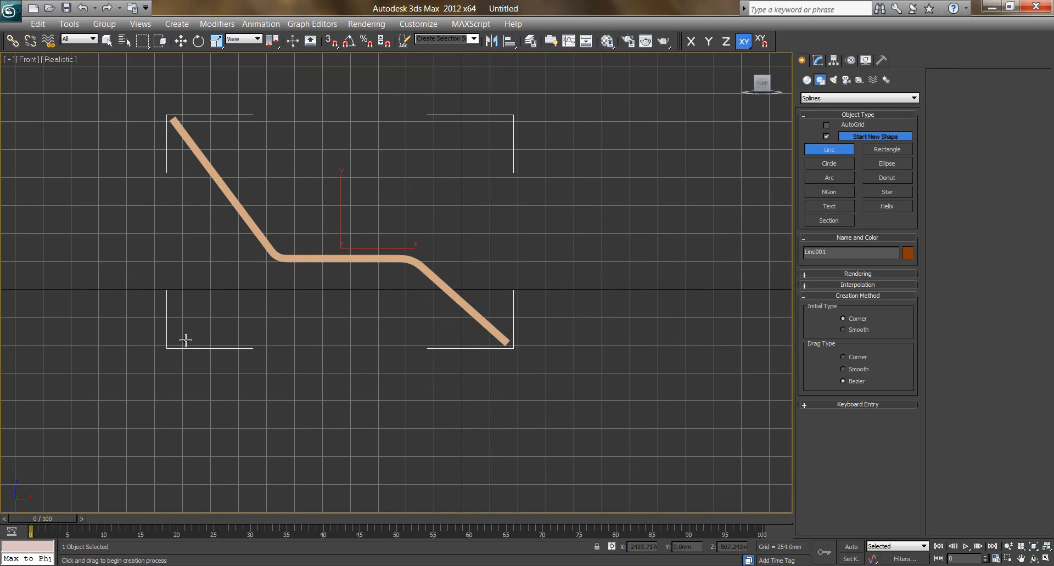
mouse_move(228, 307)
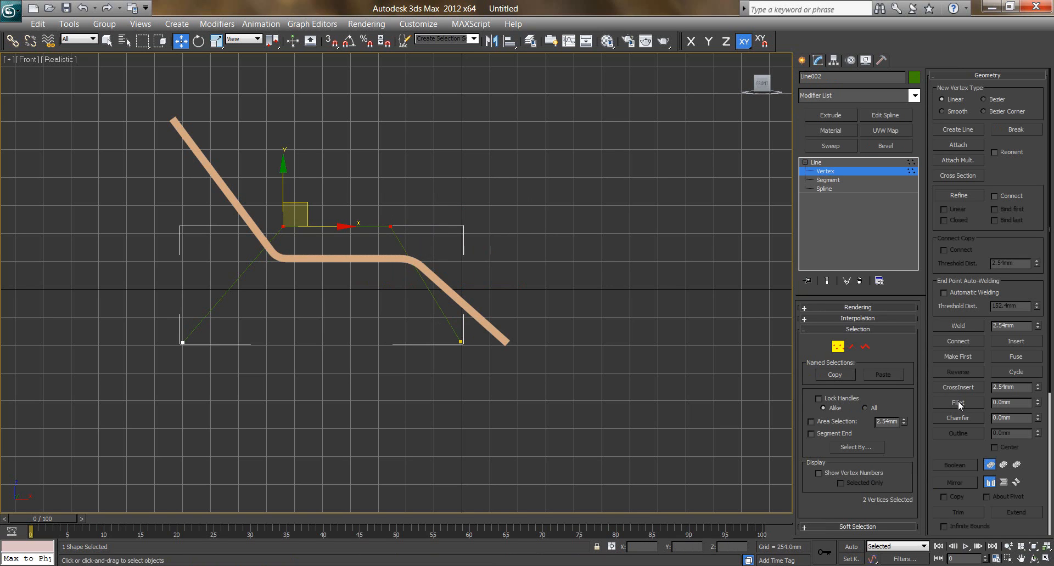
click(958, 403)
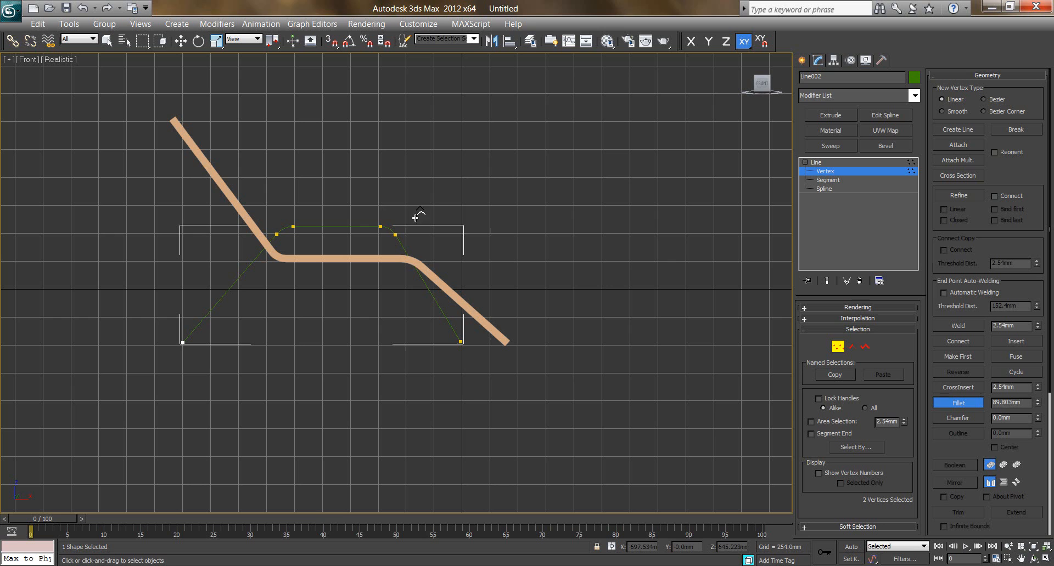
click(824, 189)
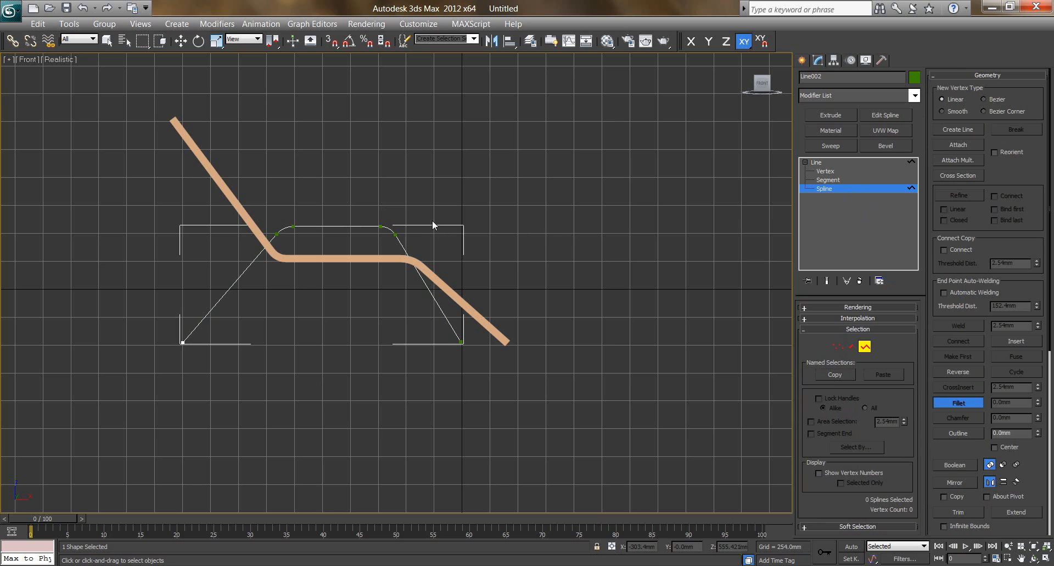
mouse_move(379, 269)
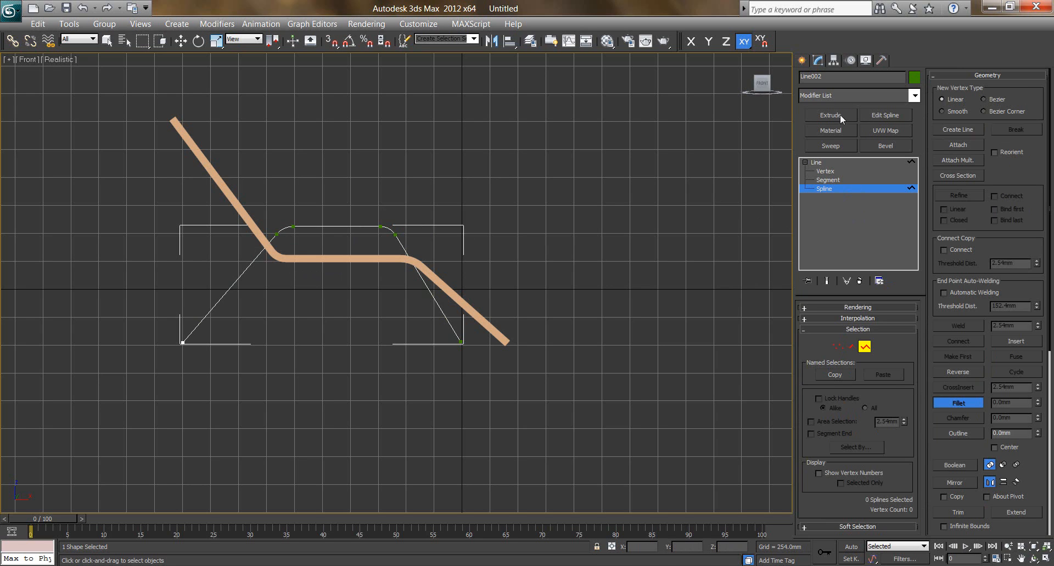
Step: Apply Sweep to the frame line with a Cylinder built-in section
click(858, 95)
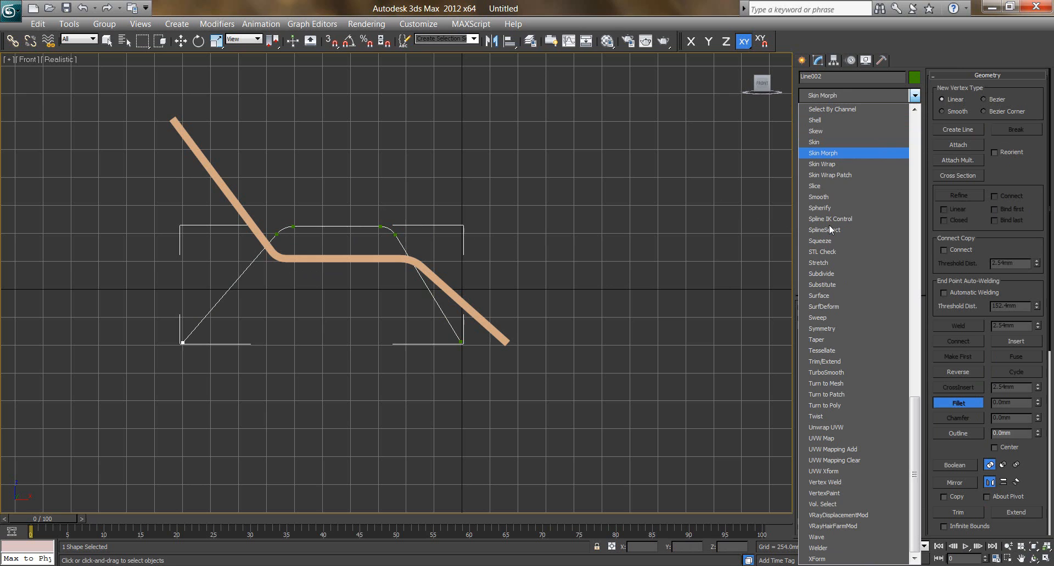
click(821, 241)
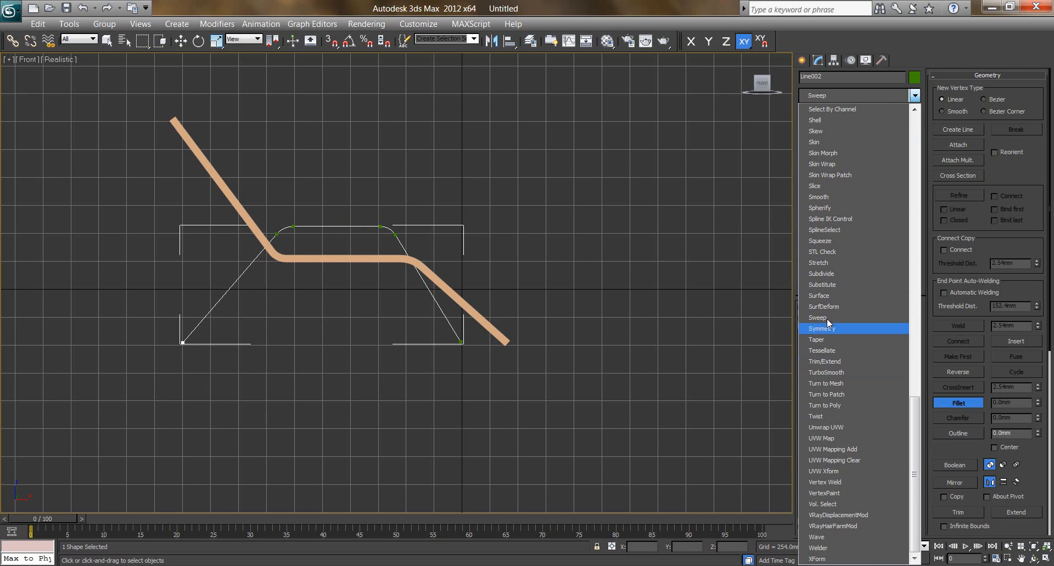
click(817, 317)
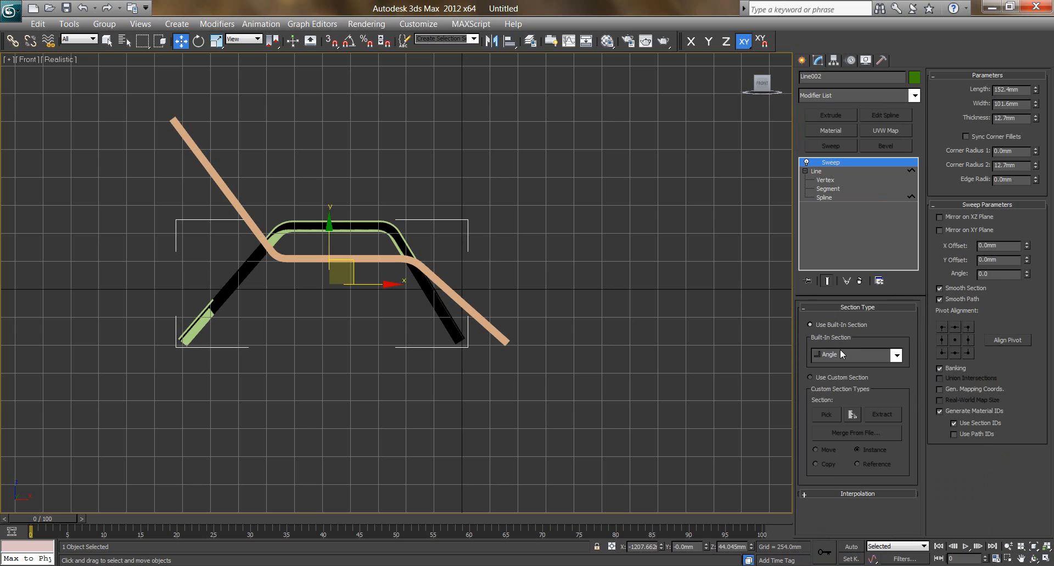
click(895, 355)
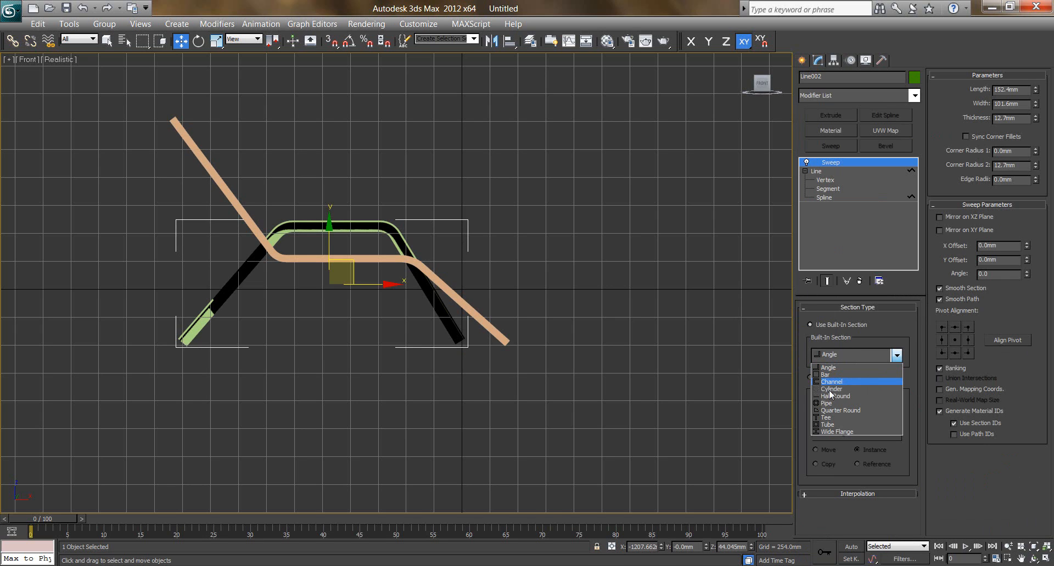
click(831, 402)
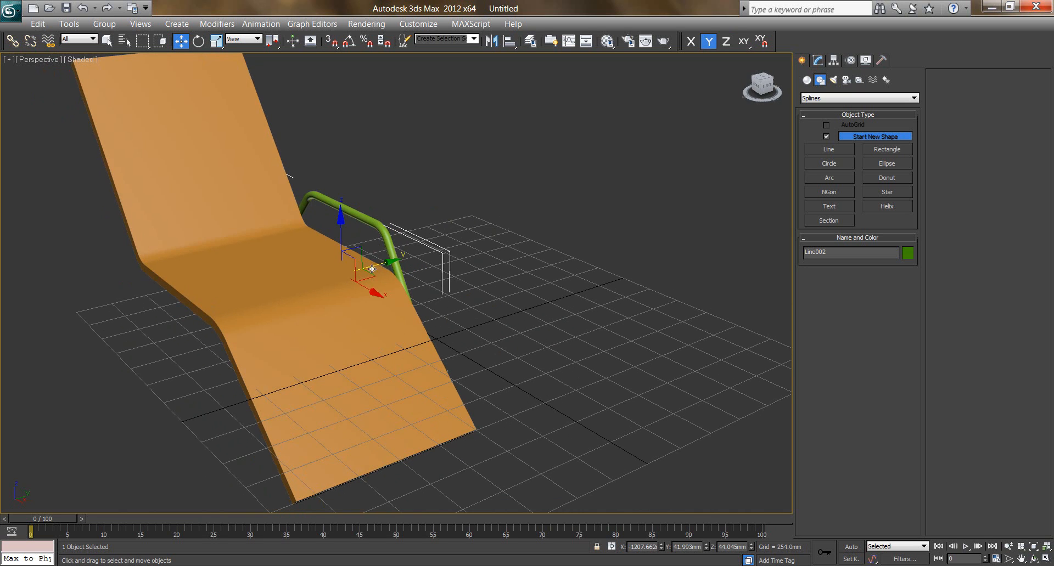
Step: Shift-drag the tube frame to the seat's far side as an independent copy
drag(370, 269, 218, 321)
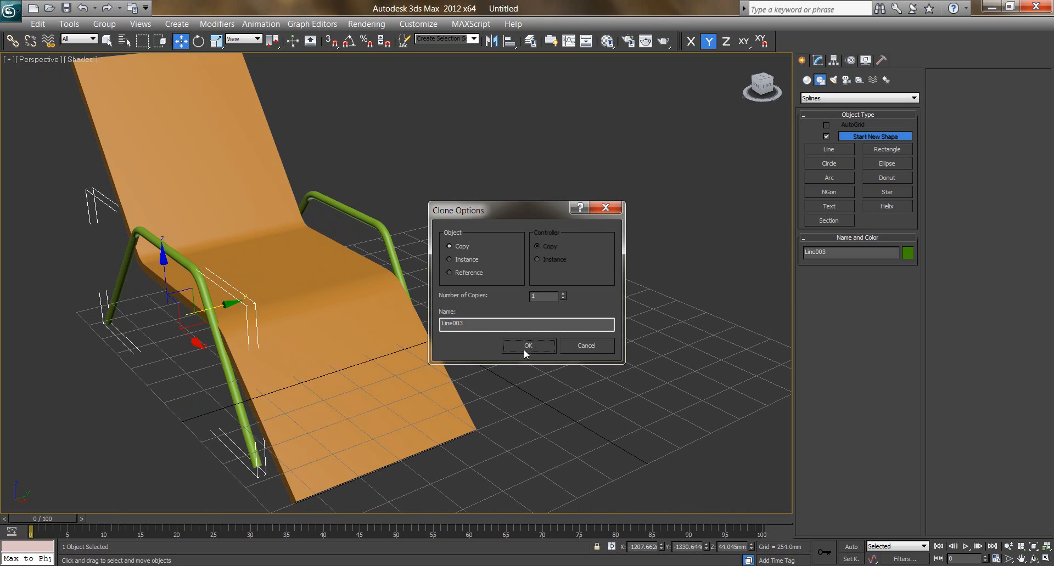
click(528, 346)
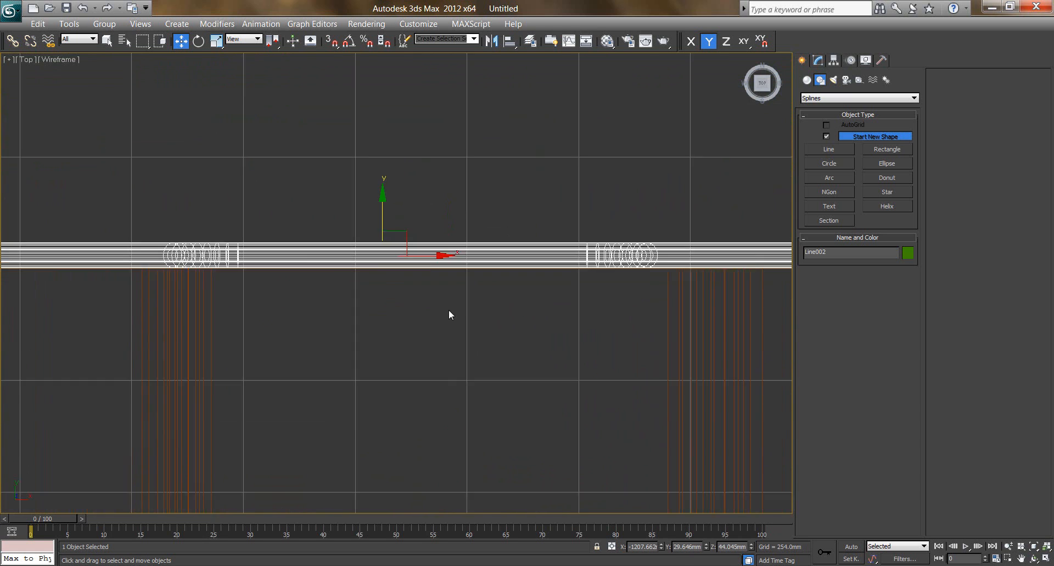
key(p)
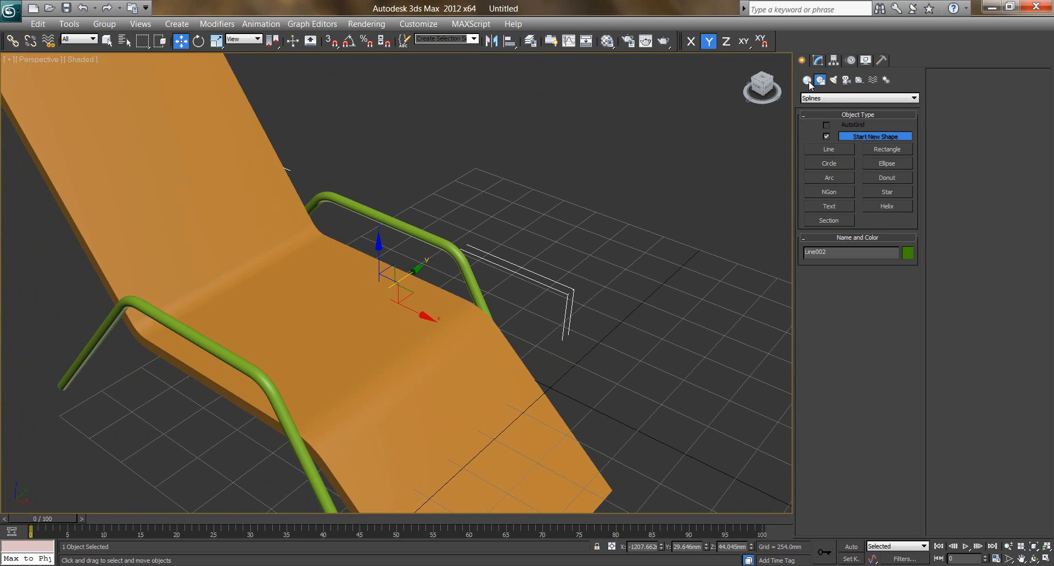
Step: Drag out a ChamferBox pad over the armrest tube in the top wireframe view
click(805, 80)
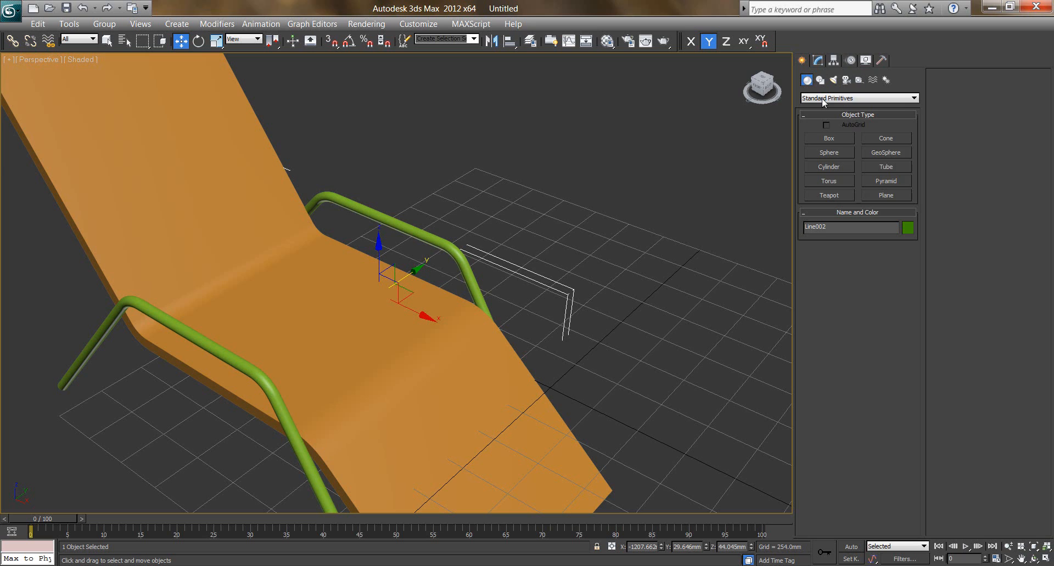
click(857, 98)
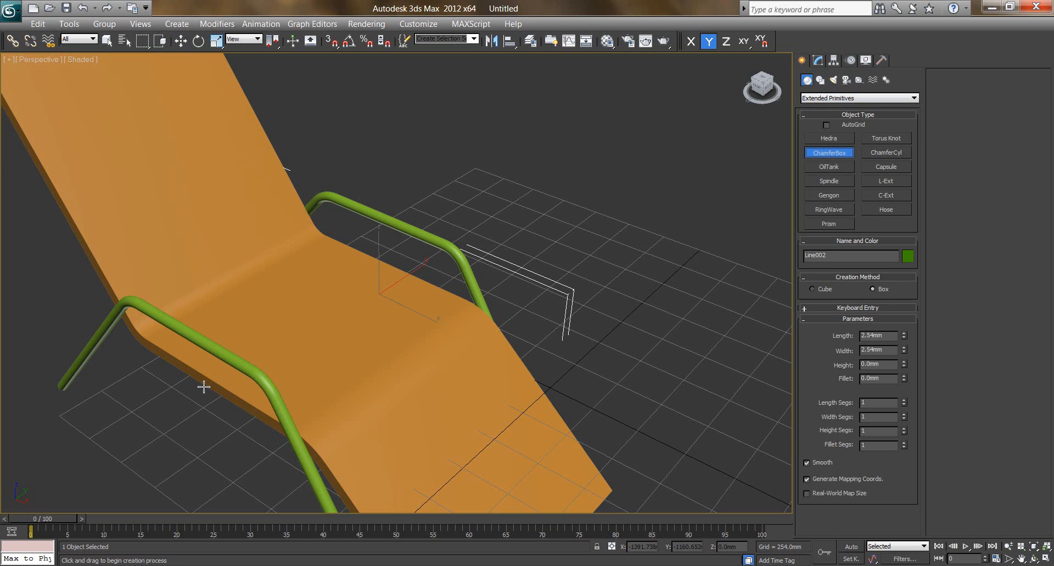
key(t)
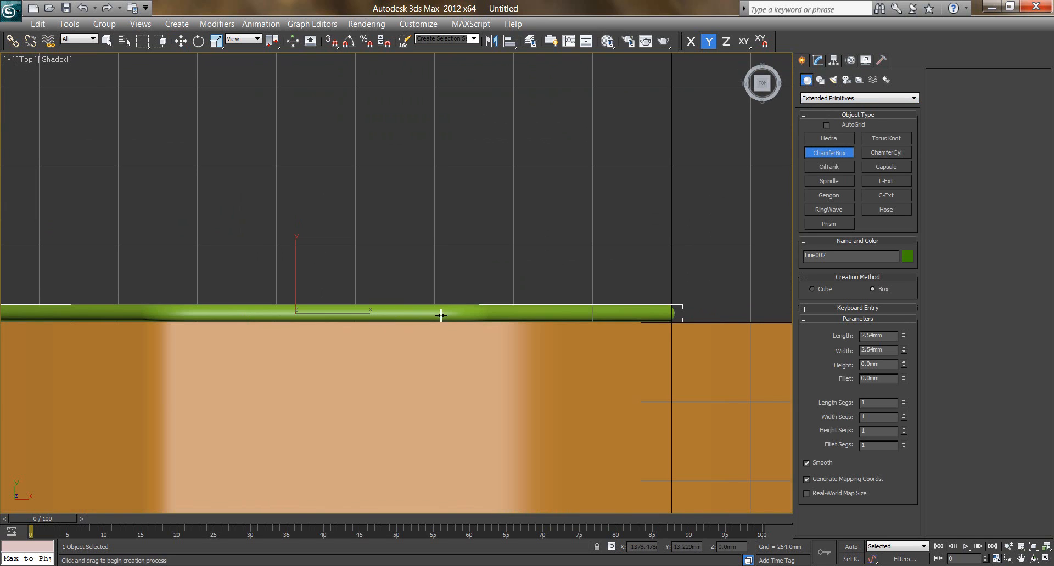
key(F3)
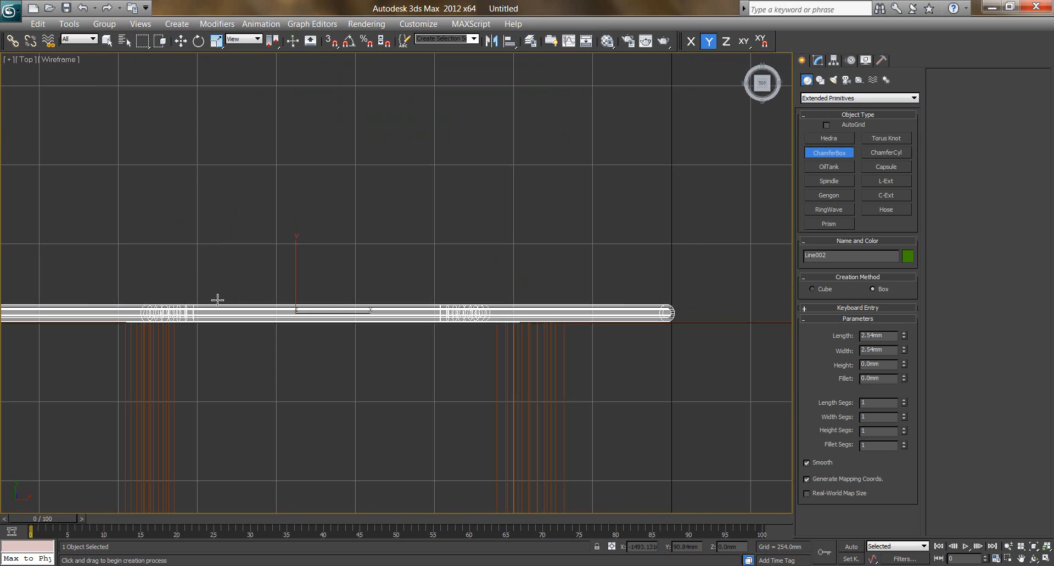
drag(218, 300, 437, 330)
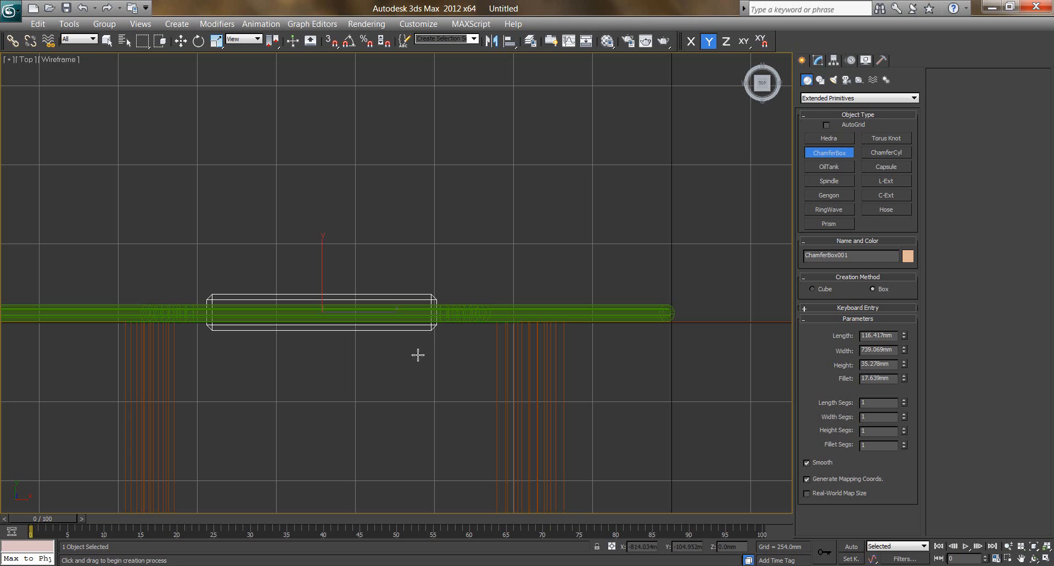
Step: Raise the pad's Fillet Segs to 5 and add more length/width/height segments
key(L)
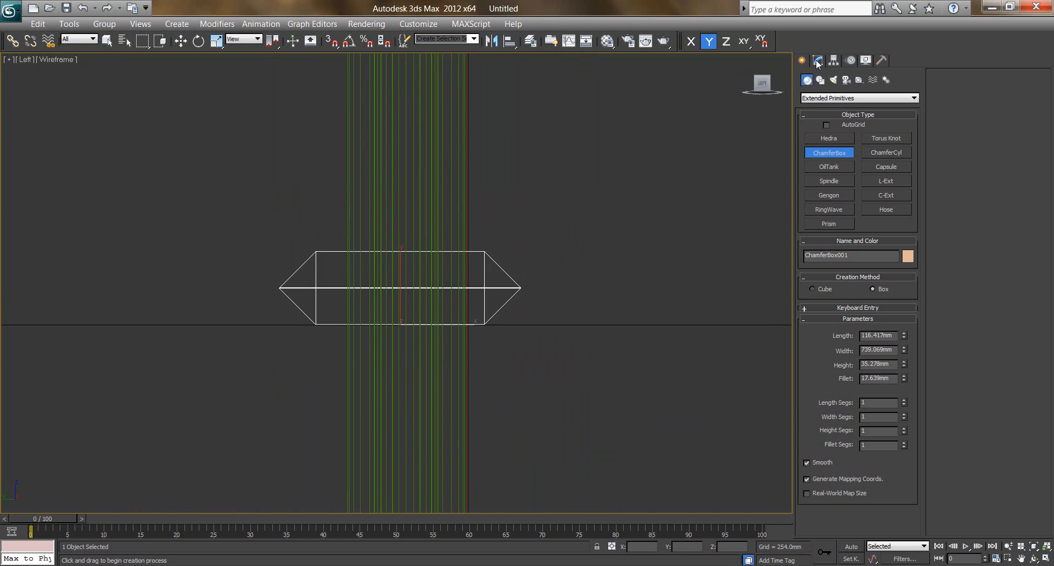
click(817, 61)
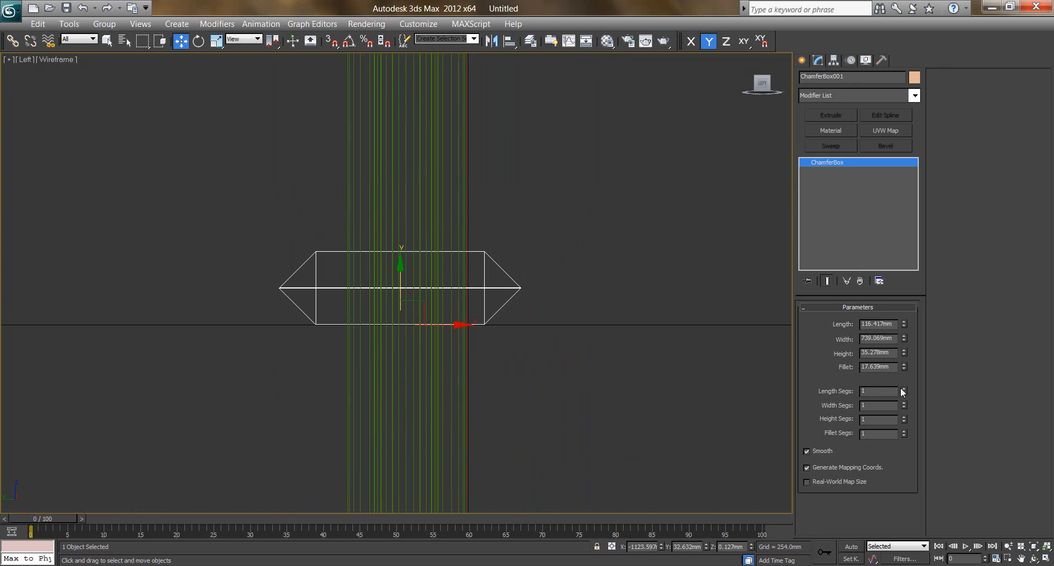
click(904, 430)
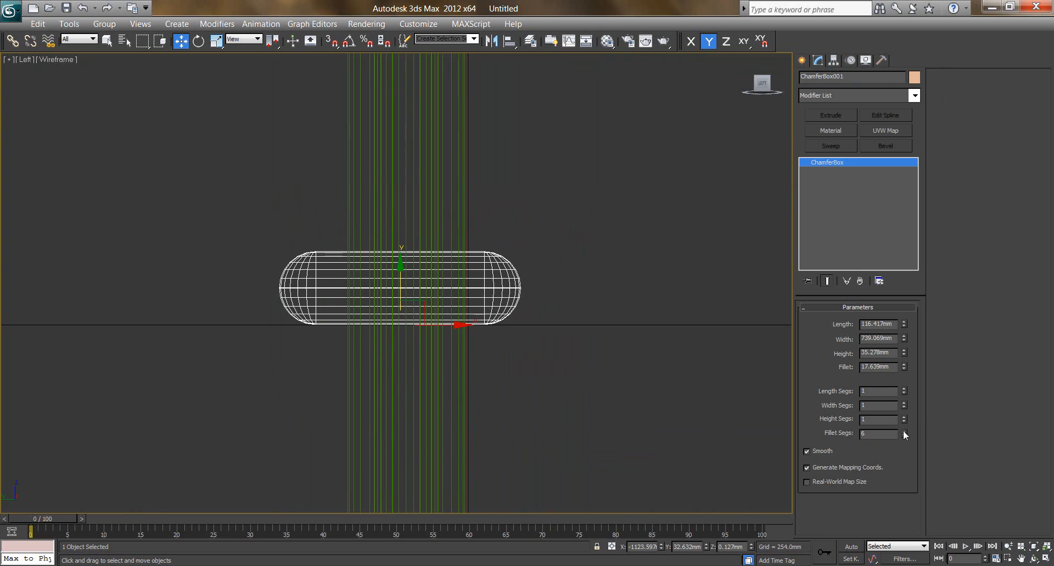
click(903, 403)
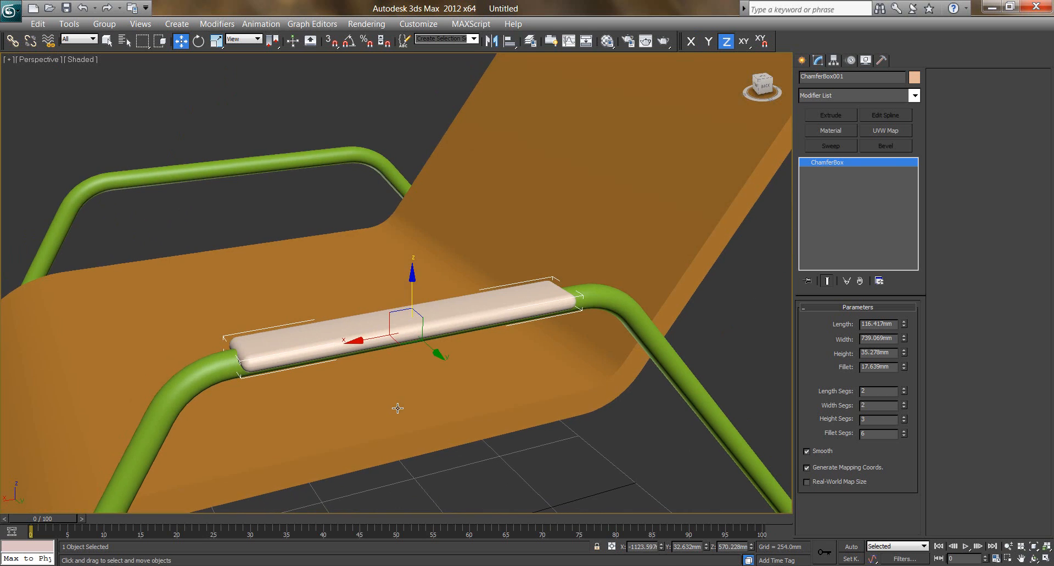
Step: Clone the pad onto the opposite armrest tube from the top view
key(t)
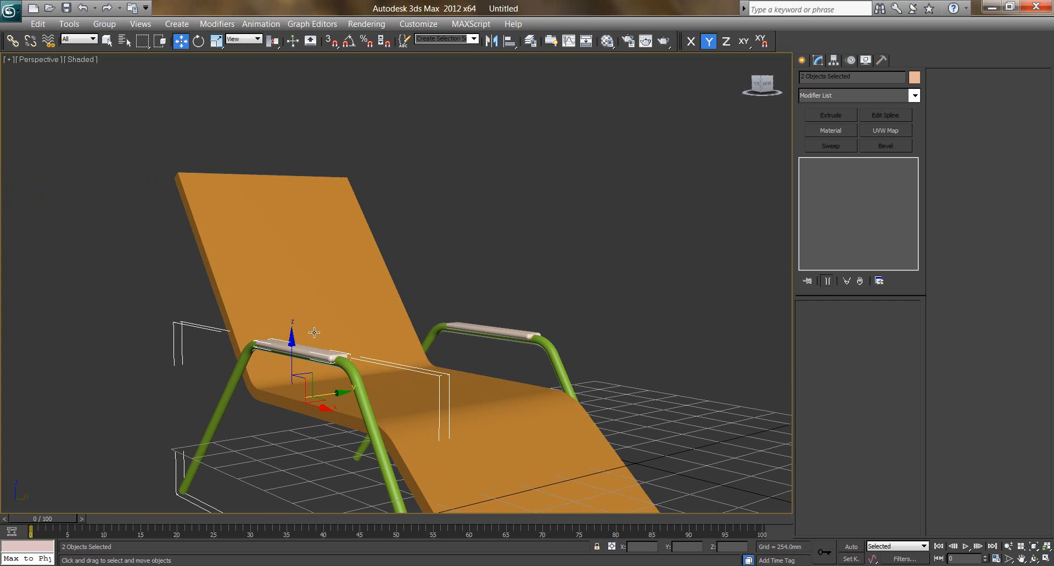
mouse_move(216, 203)
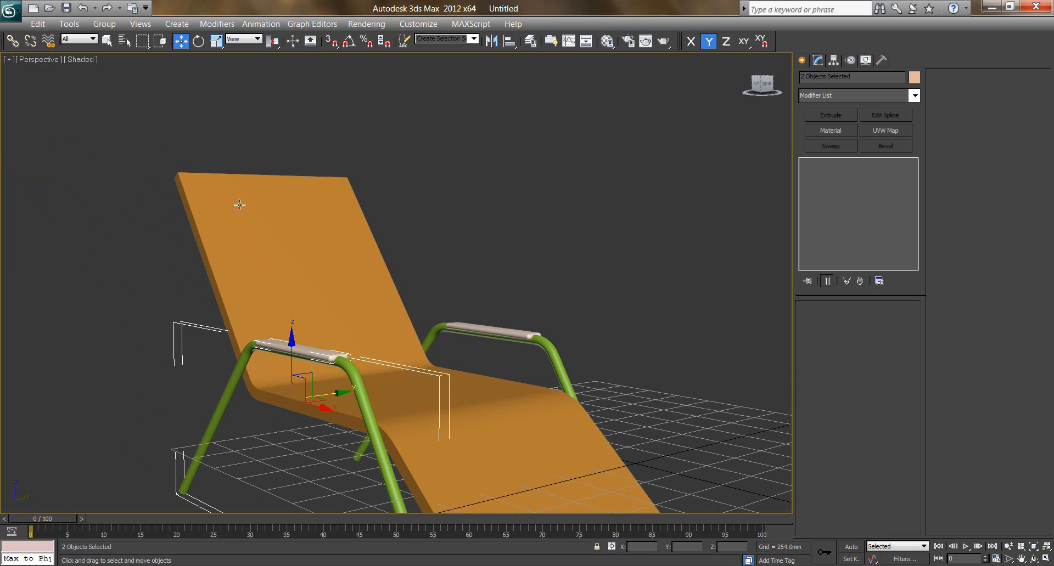
mouse_move(305, 196)
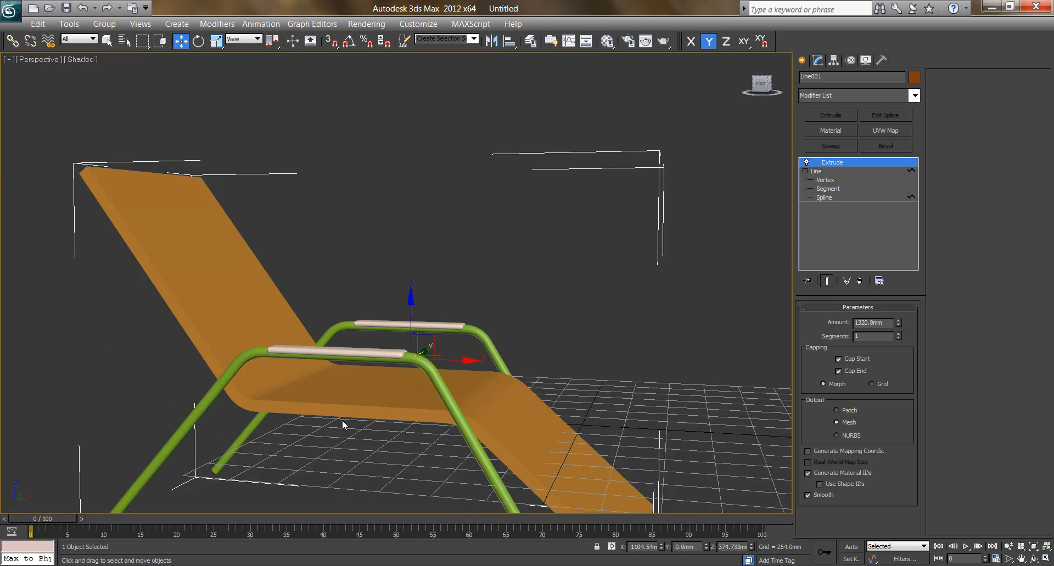
key(l)
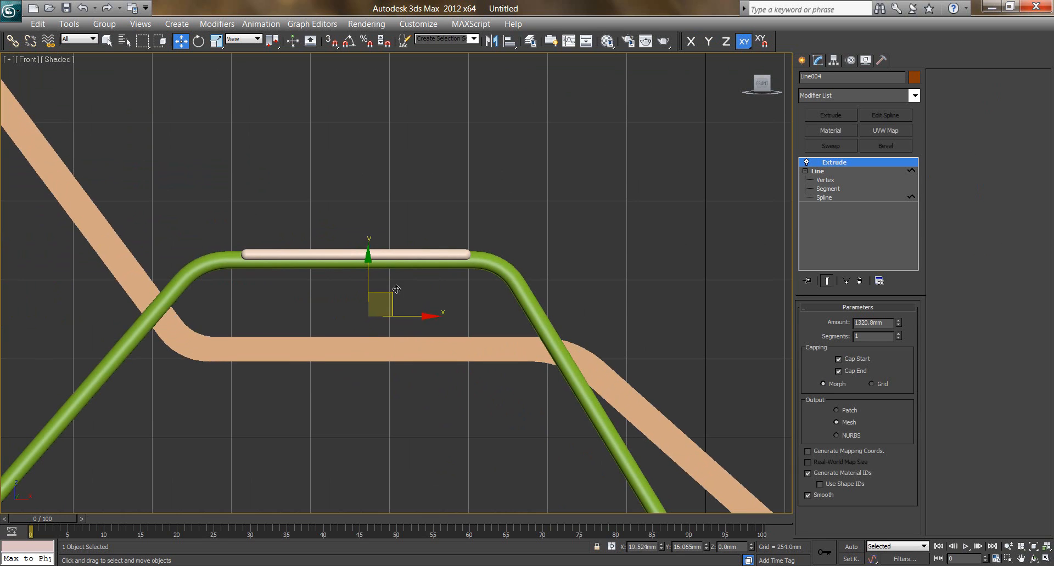
Step: Copy the extruded seat, move it beside the chair and add an Edit Poly modifier
drag(397, 290, 393, 272)
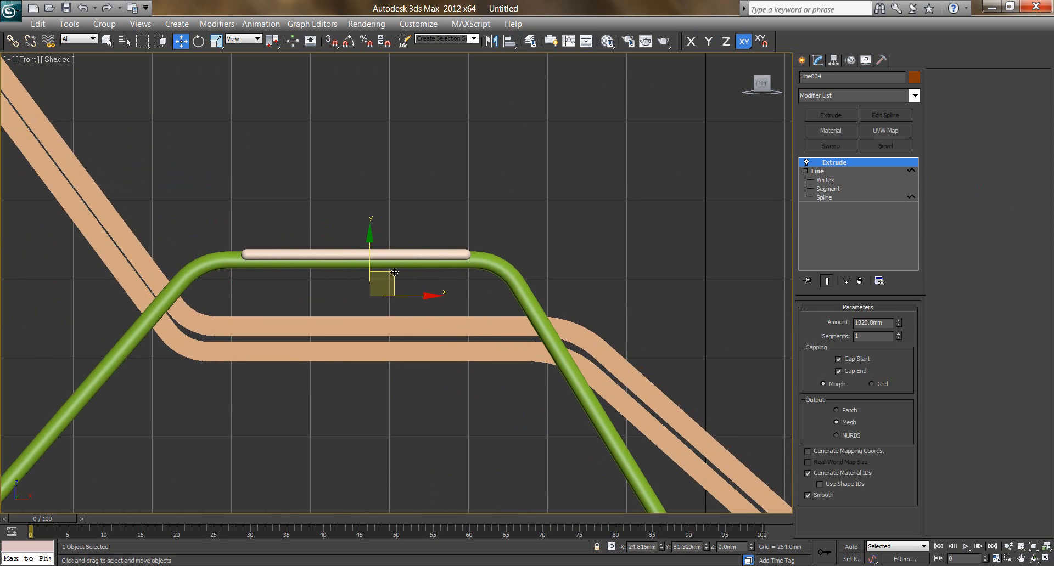
drag(393, 272, 398, 277)
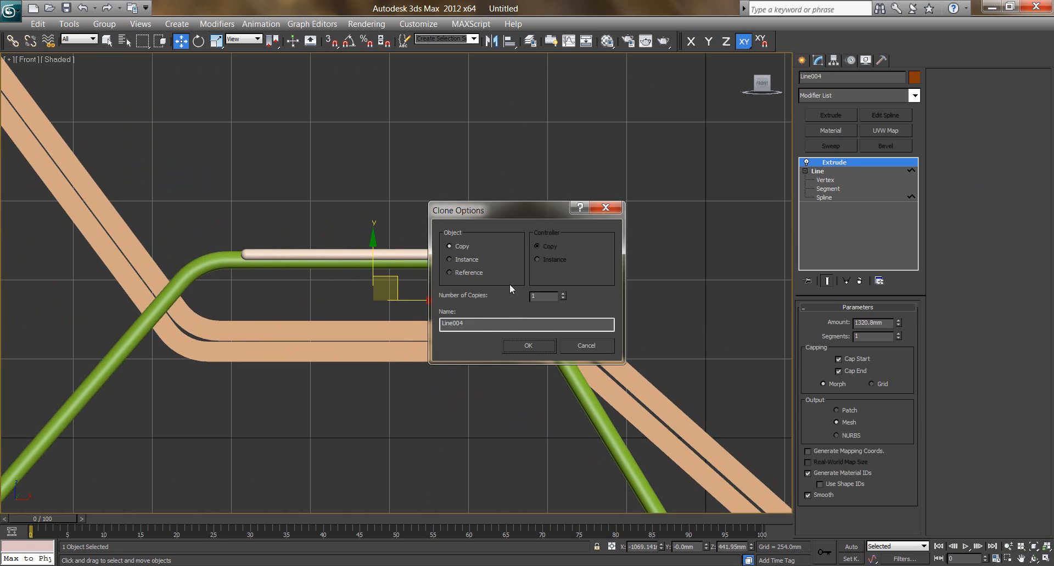
click(529, 345)
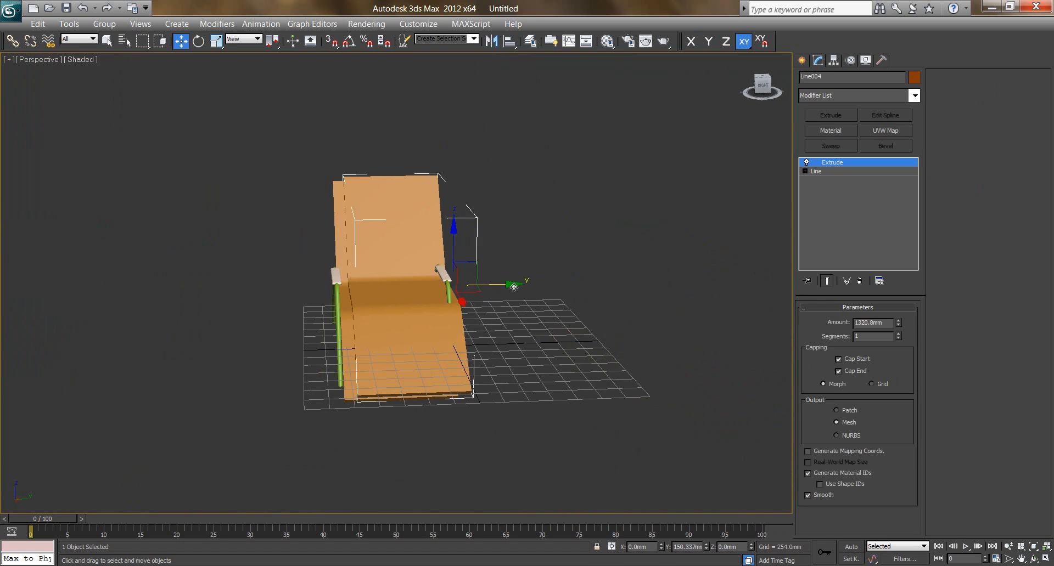
drag(514, 287, 535, 363)
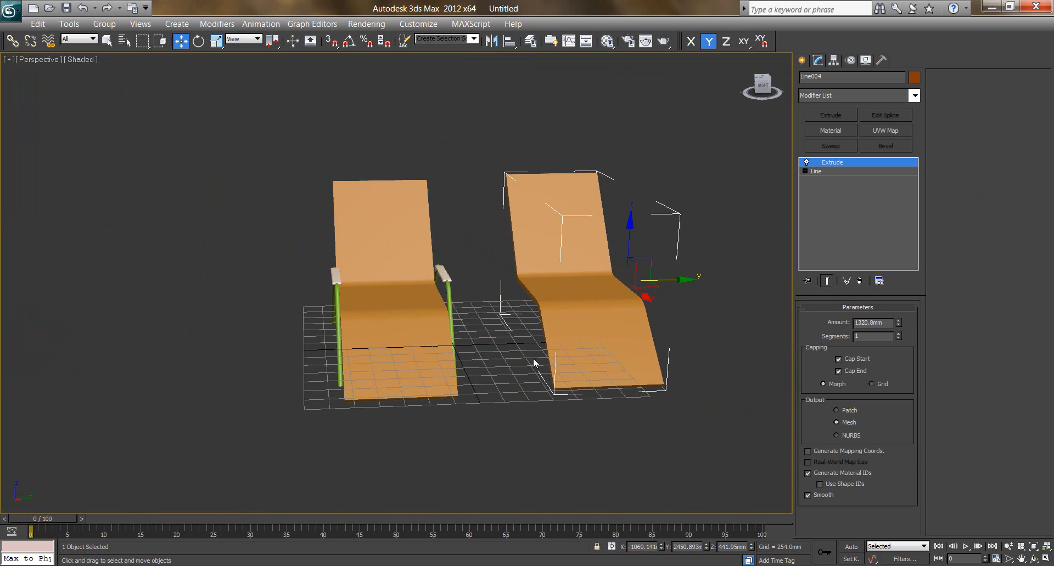
key(F4)
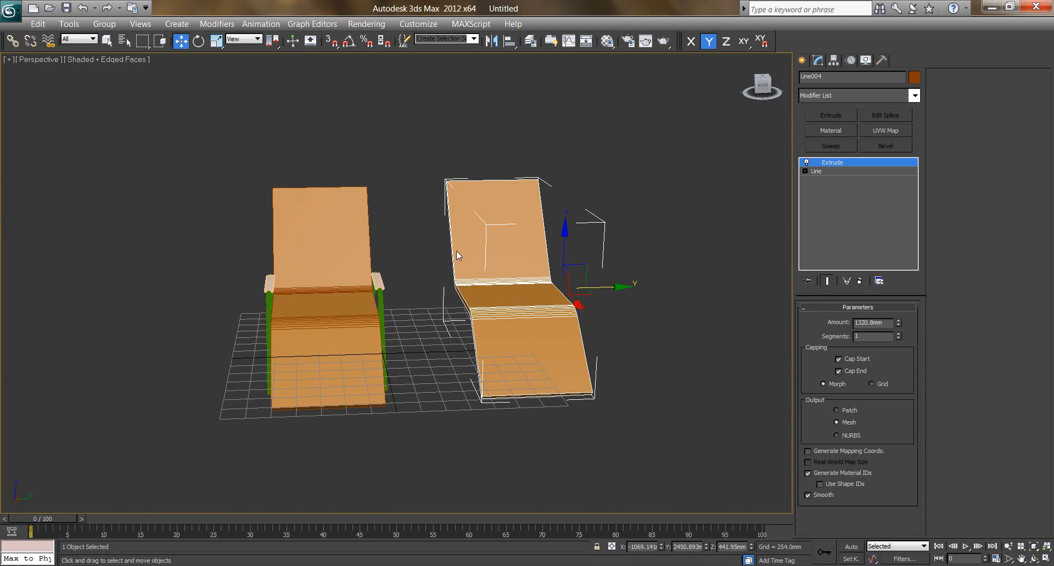
mouse_move(477, 337)
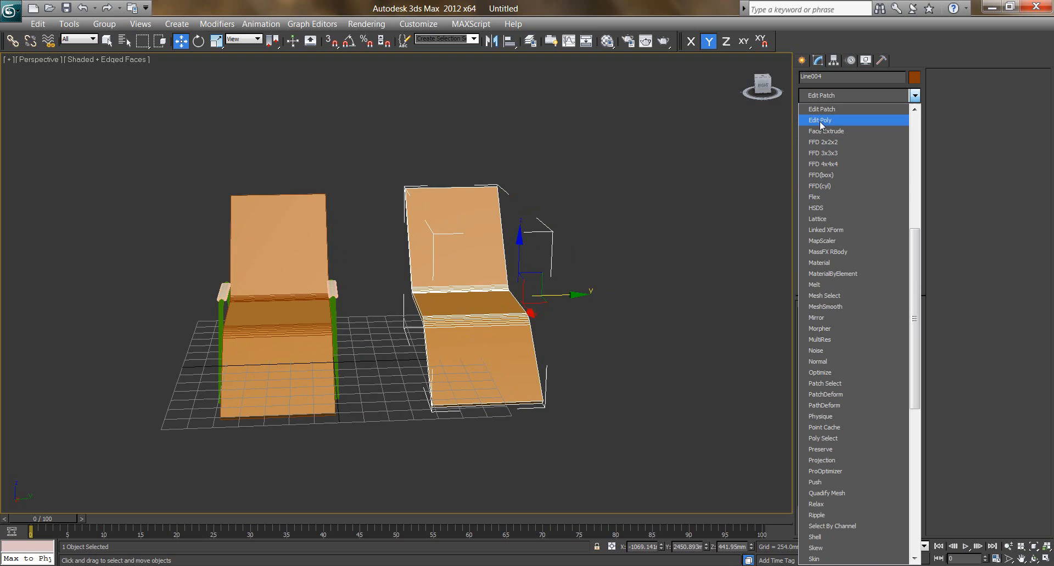
click(819, 121)
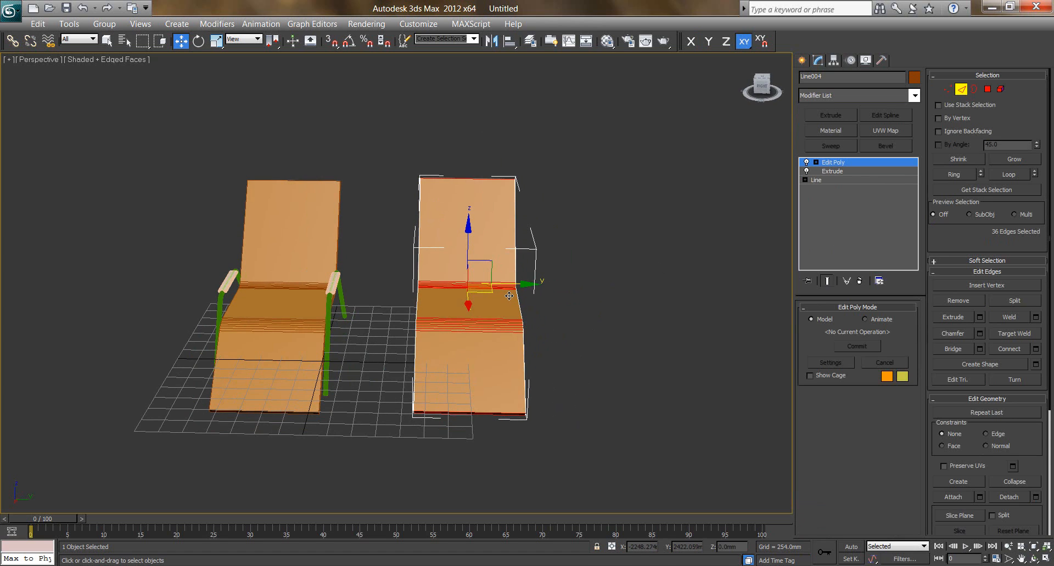
Step: Connect the seat copy's cross edges with 3 segments and pinch 8
right_click(508, 296)
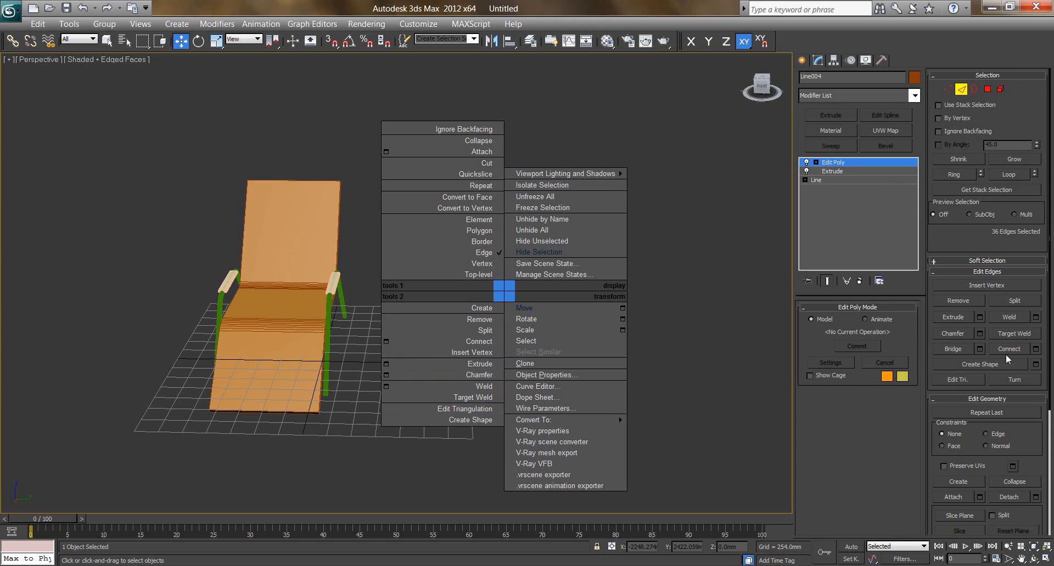
mouse_move(977, 230)
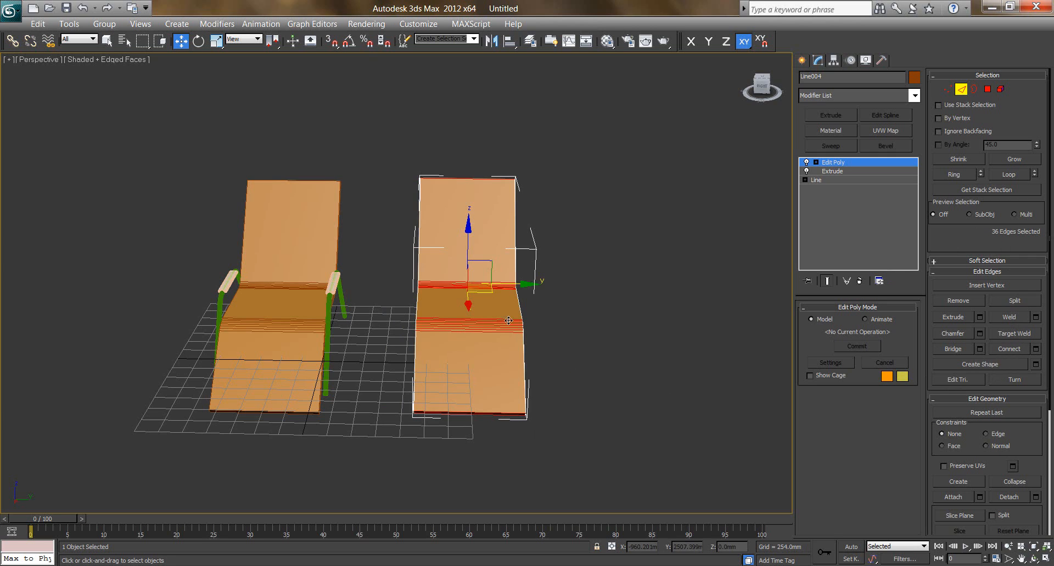
right_click(509, 321)
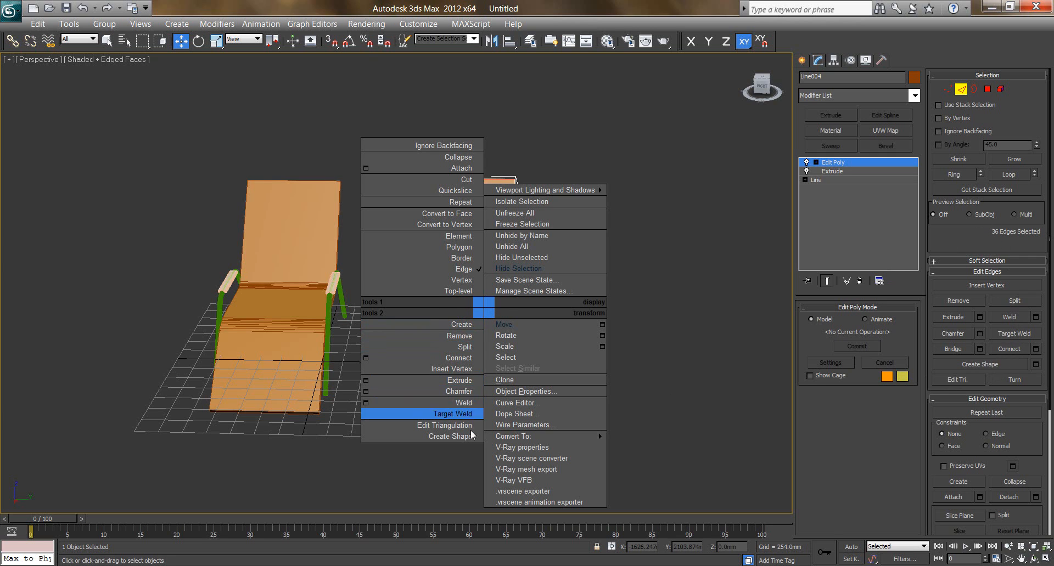
mouse_move(421, 425)
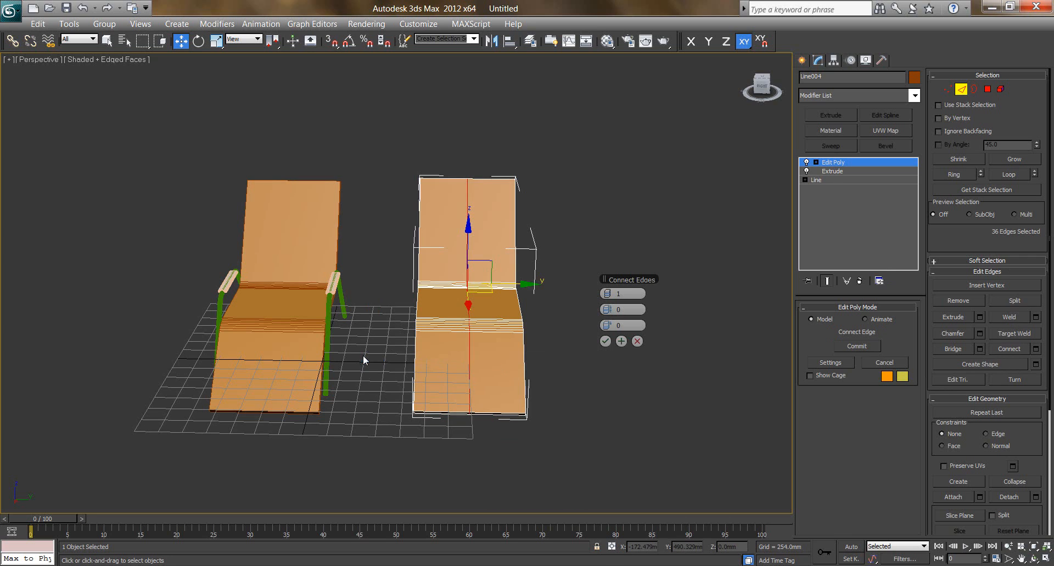
click(609, 294)
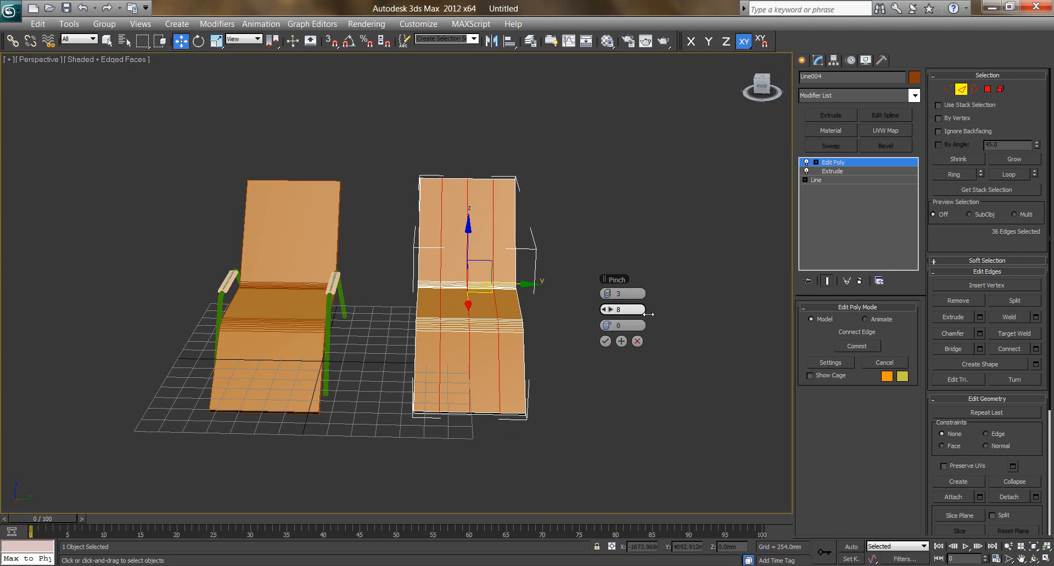
drag(618, 310, 763, 329)
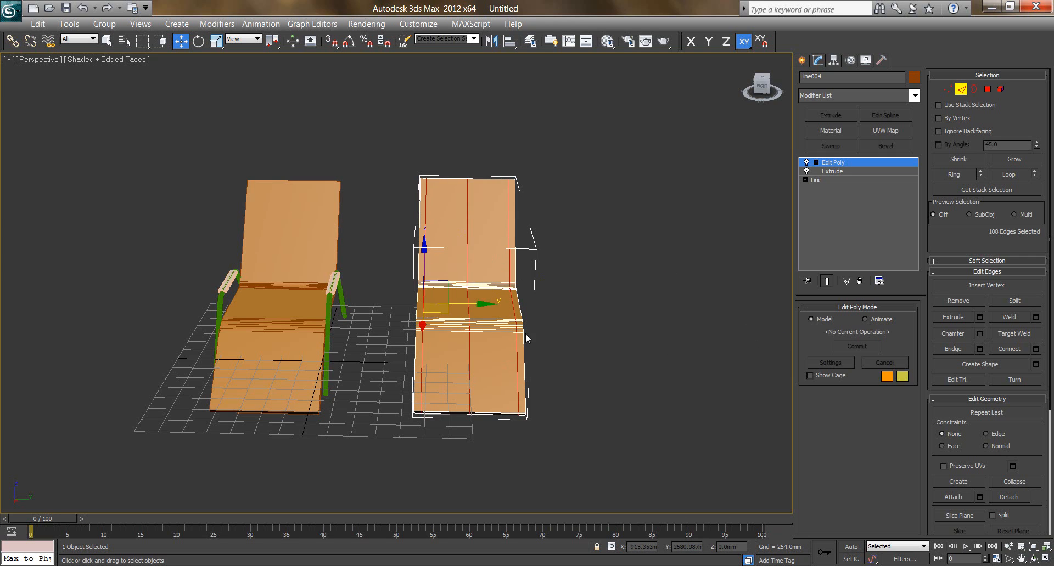
drag(528, 340, 484, 333)
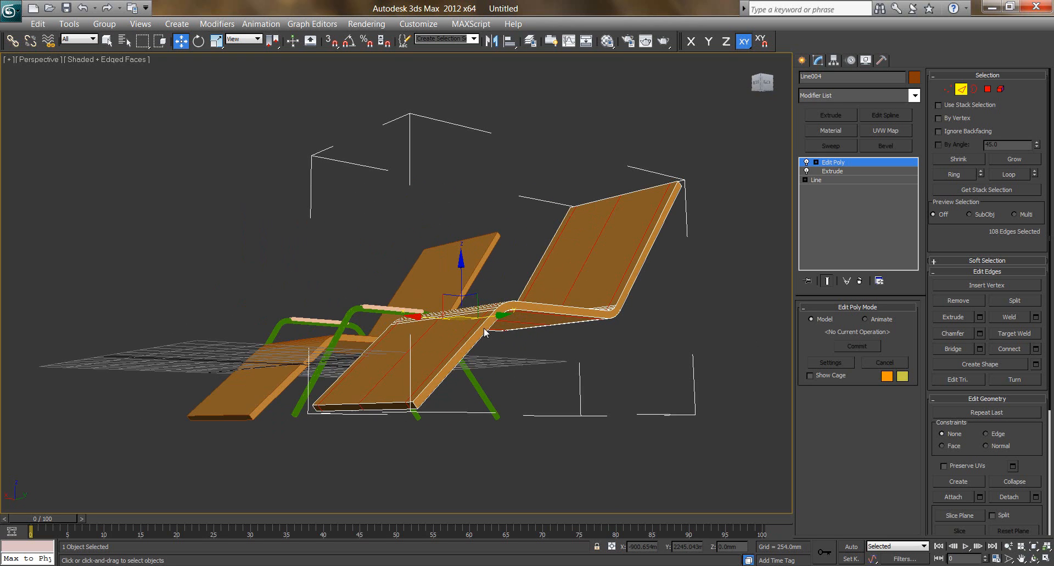
Step: Add a TurboSmooth modifier to the cloned seat panel
drag(484, 333, 403, 361)
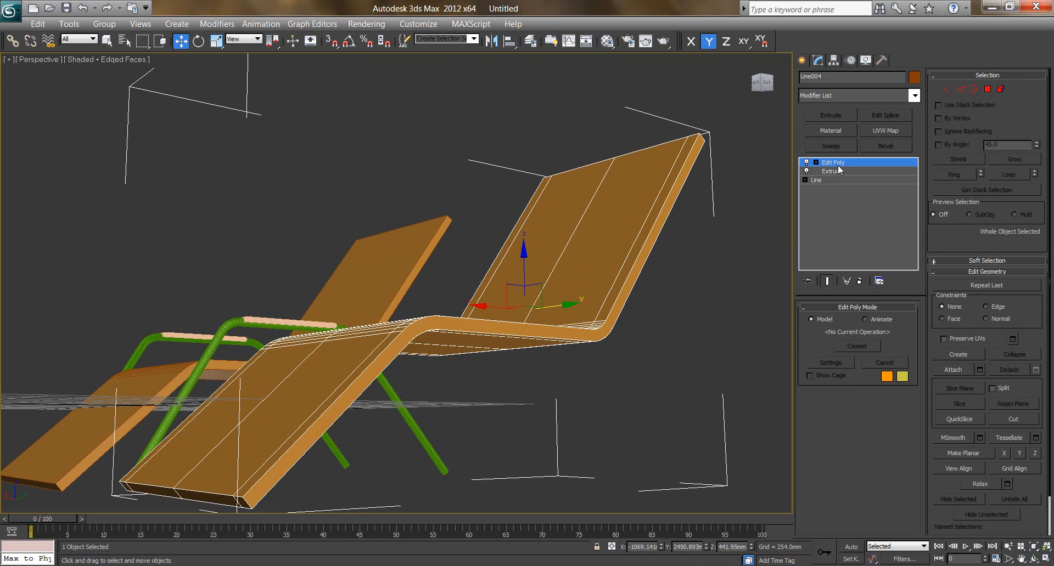
click(857, 96)
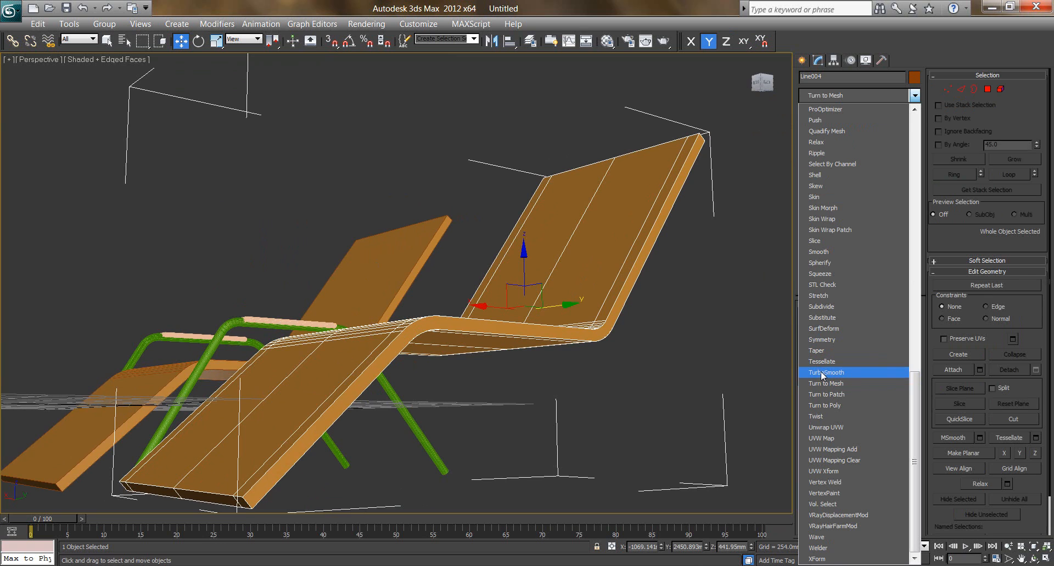
click(825, 372)
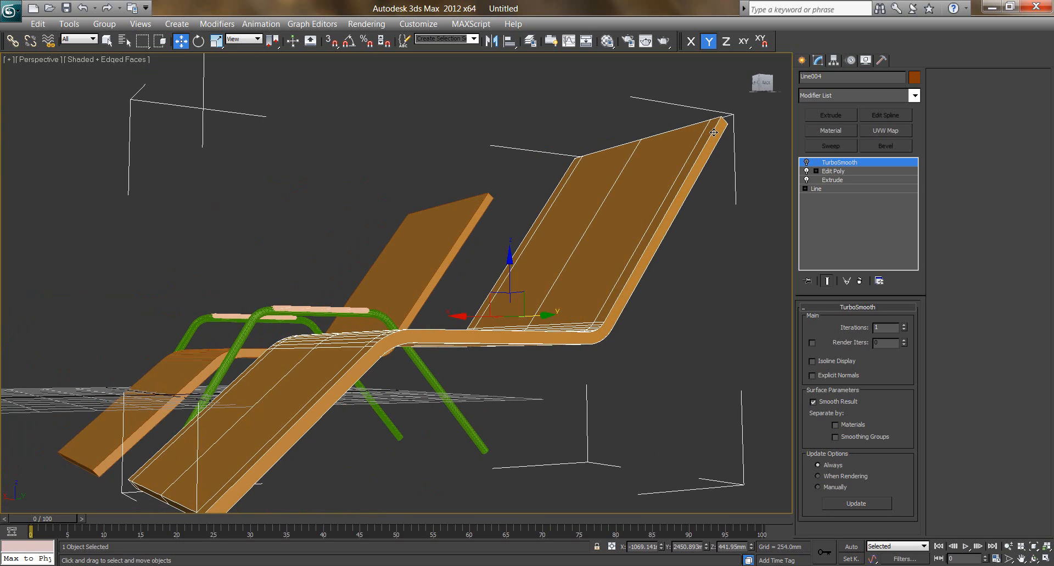
mouse_move(701, 269)
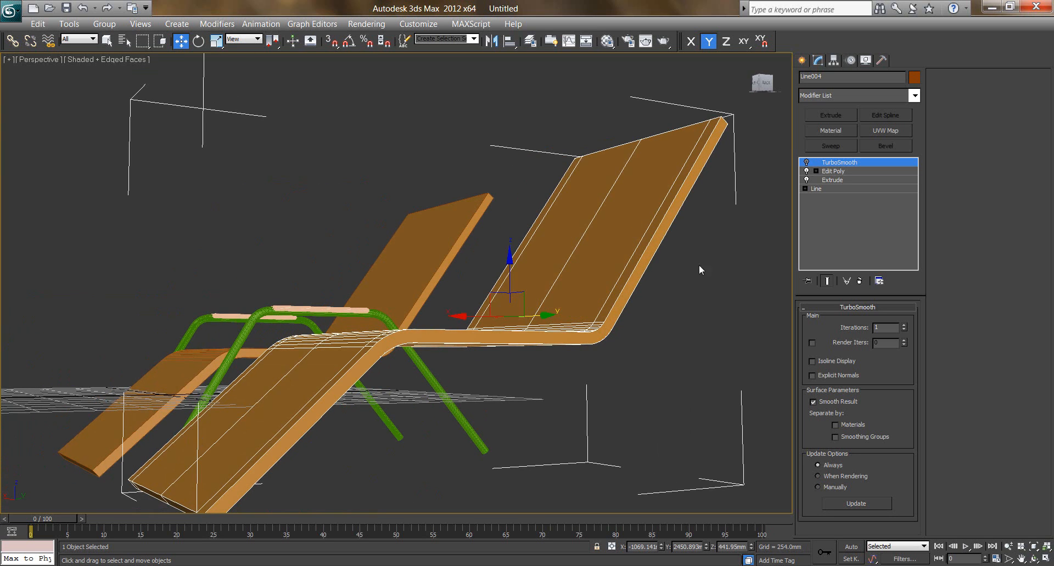
Step: Expand Edit Poly's sub-levels and switch to the Edge sub-object level
click(814, 170)
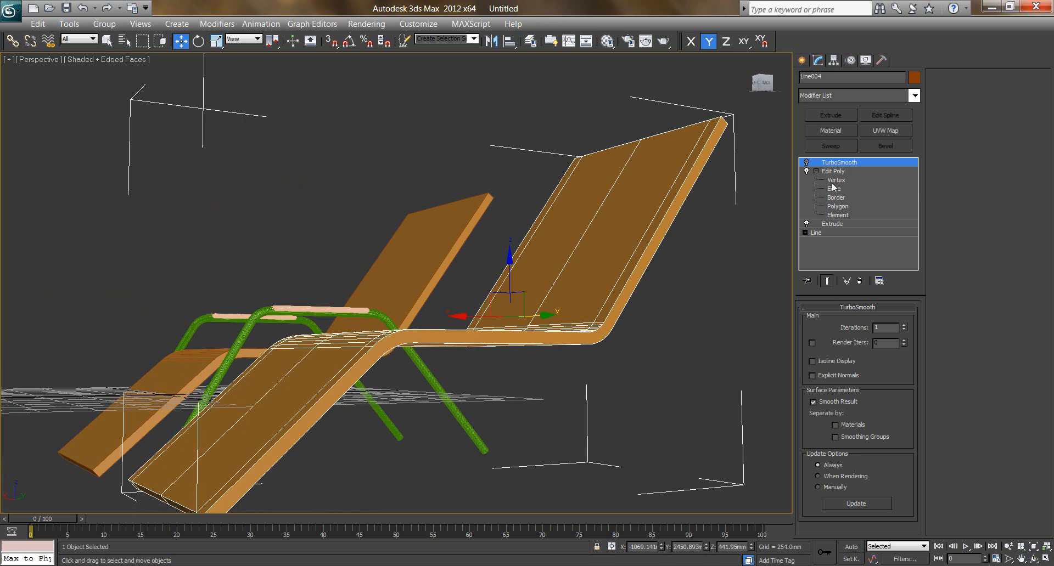
click(837, 187)
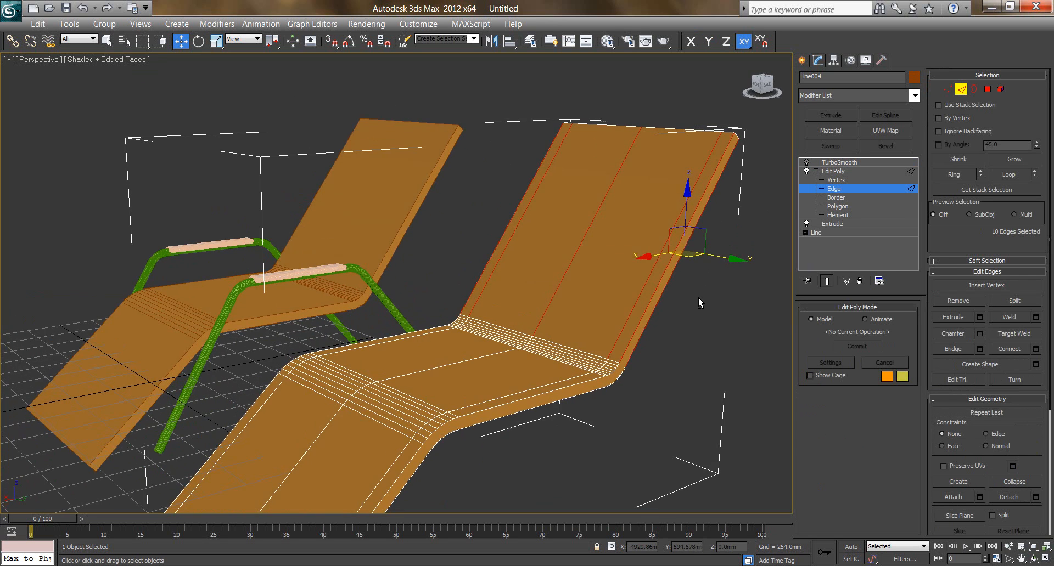
Step: Connect the selected lengthwise edges with Segments set to 4
drag(699, 302, 574, 298)
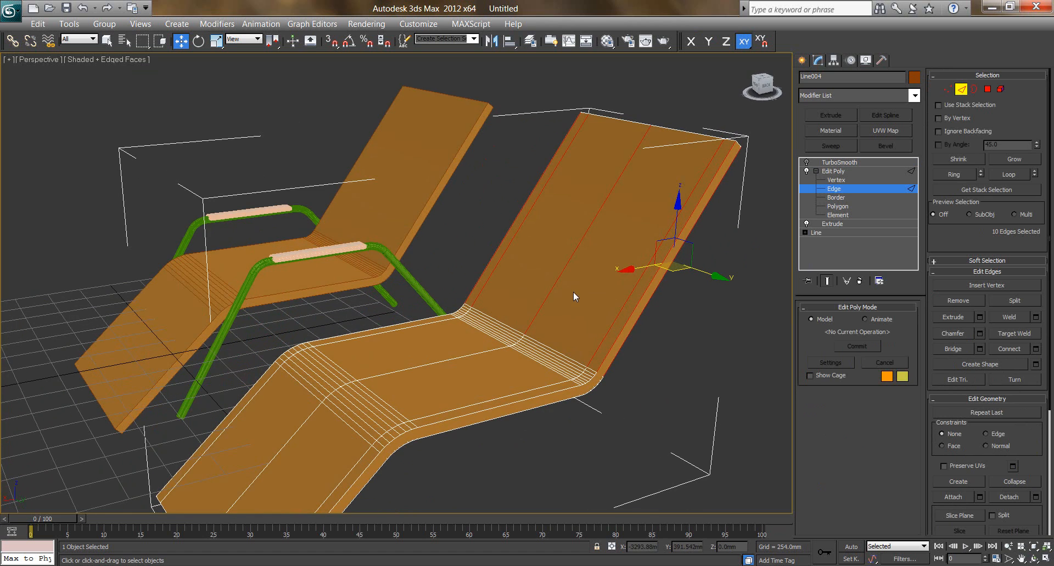
right_click(574, 297)
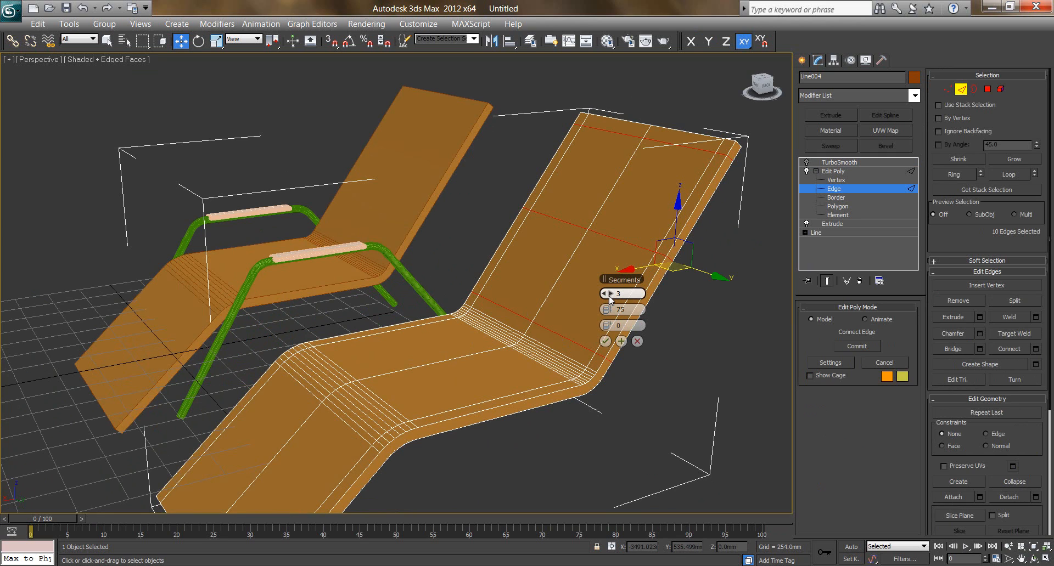
click(606, 291)
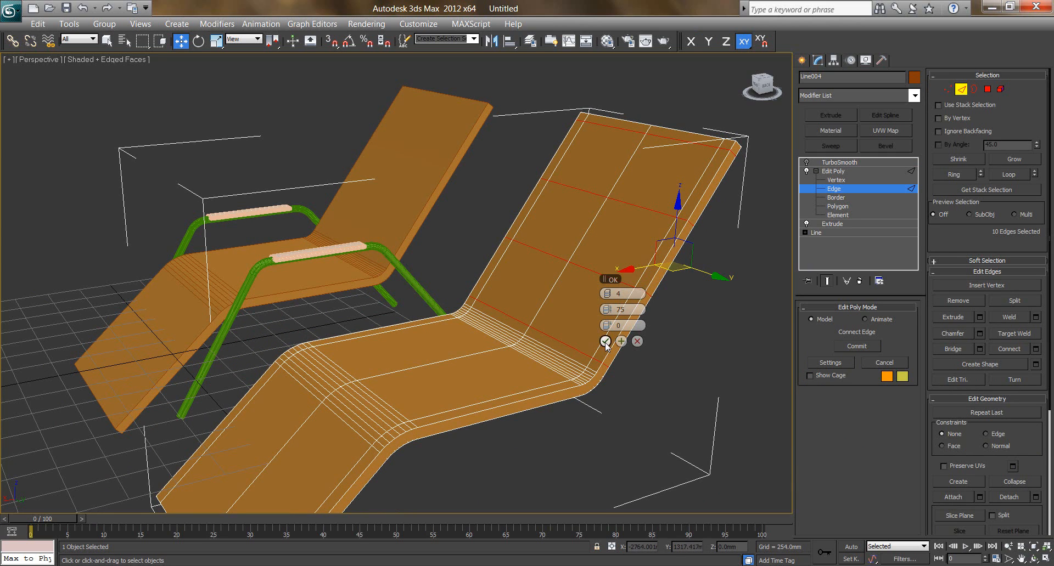
click(606, 342)
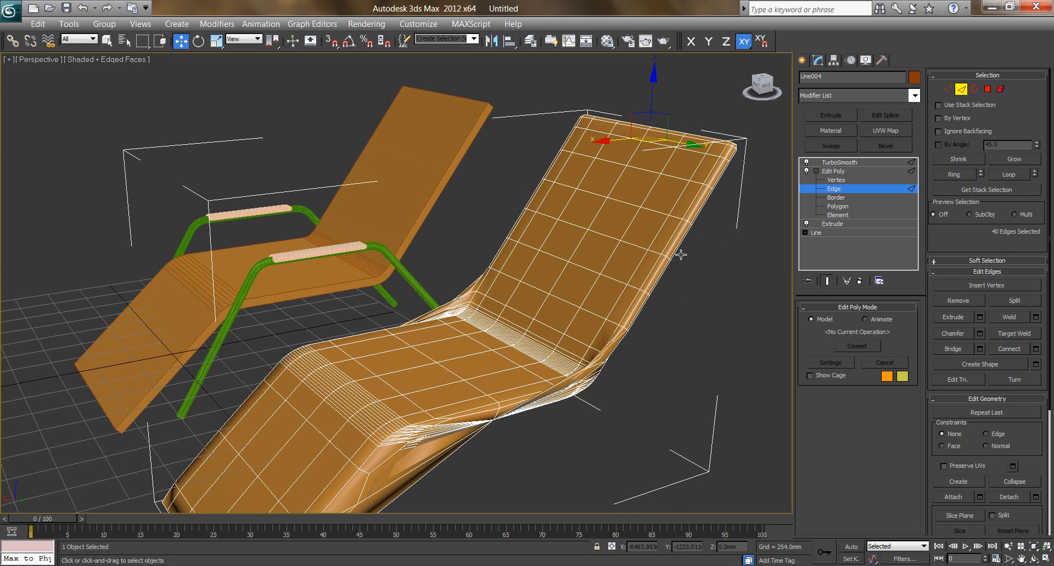
mouse_move(781, 217)
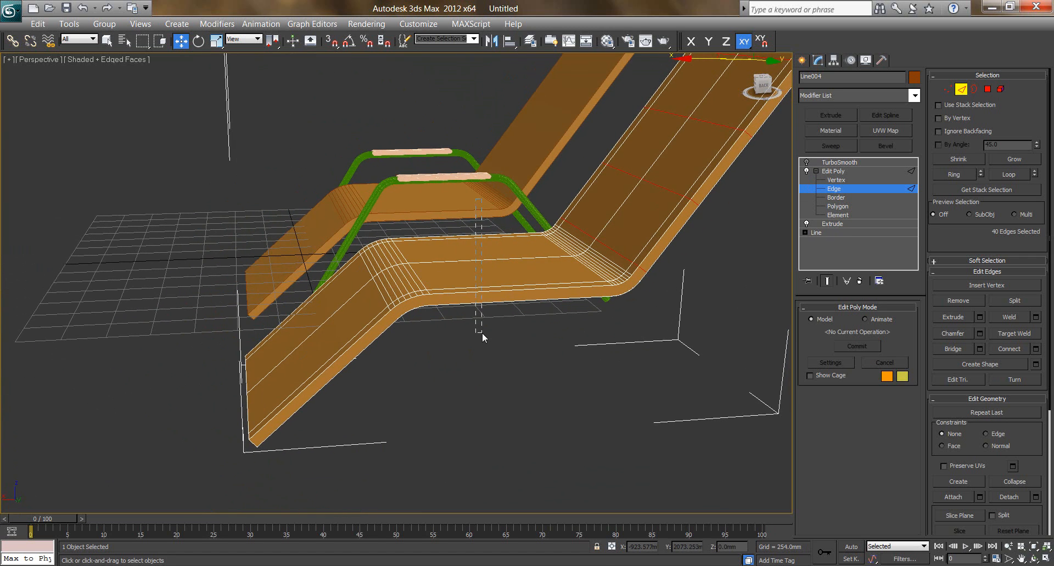
Step: Inspect the smoothed seat from the front and zoom onto its bend
right_click(482, 338)
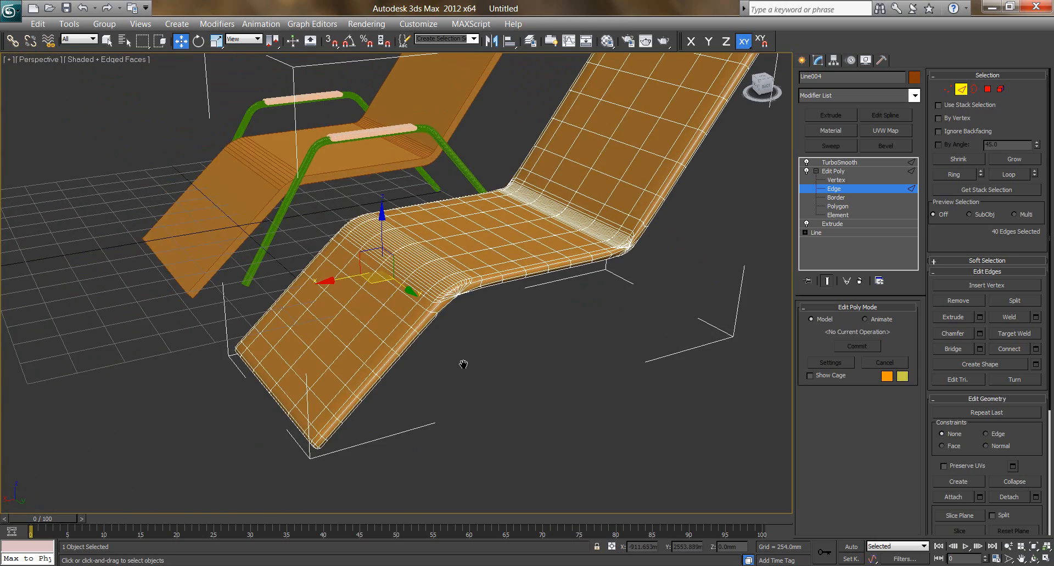
drag(464, 365, 367, 370)
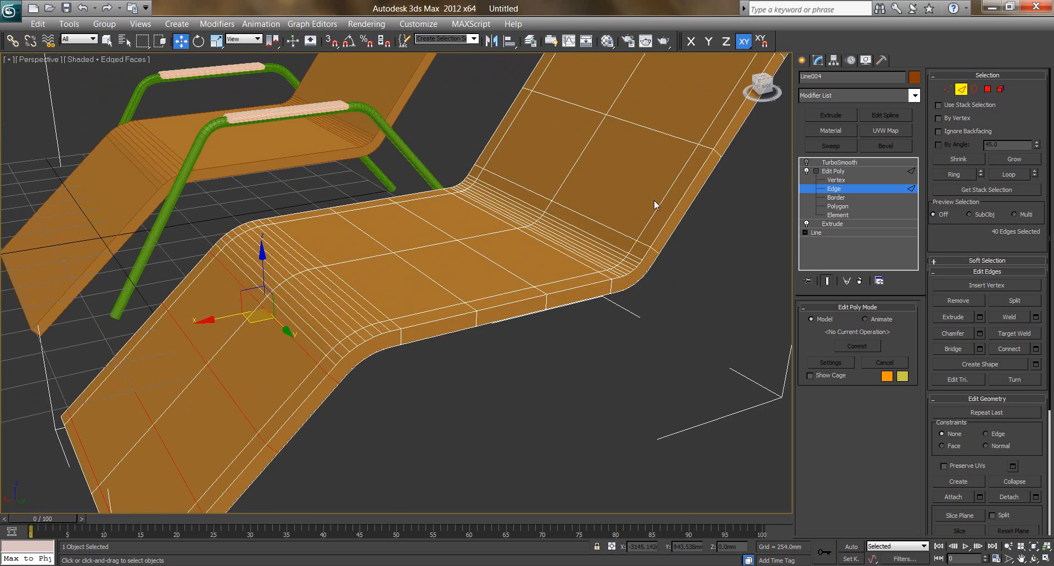
drag(655, 205, 363, 363)
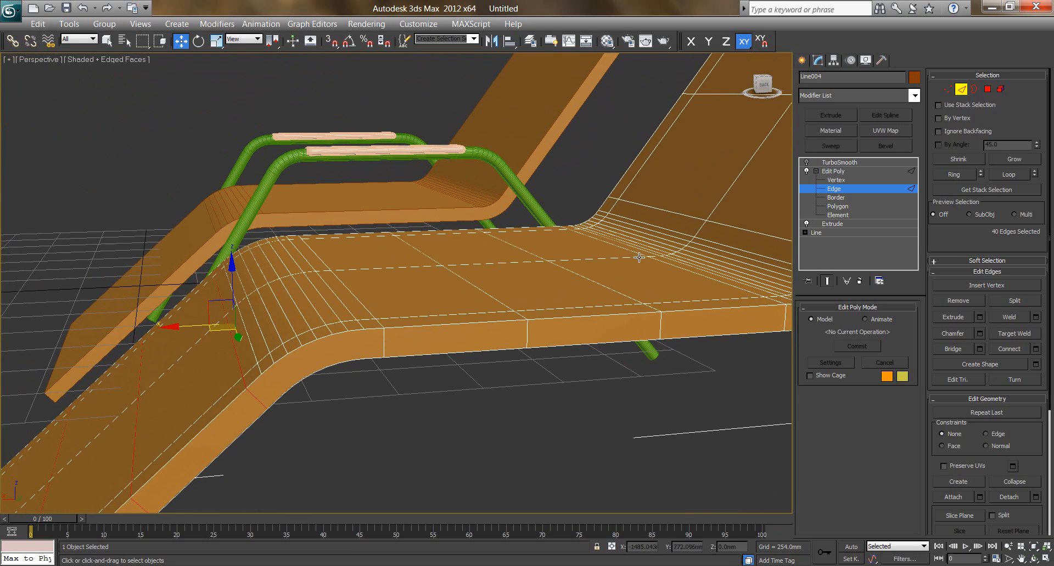
Step: At Vertex level, connect a selected pair of side vertices with a new edge
click(837, 179)
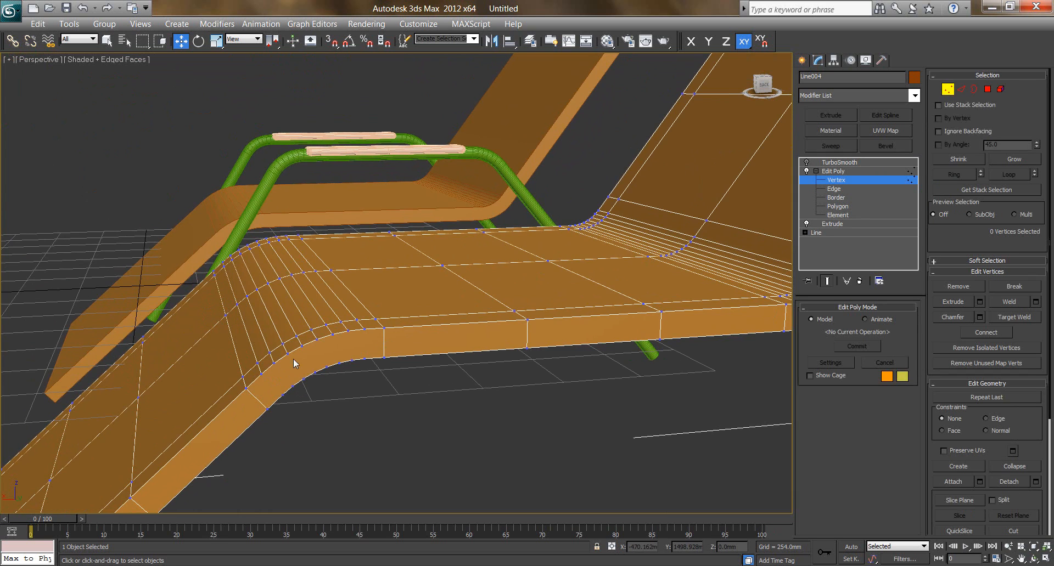
mouse_move(362, 375)
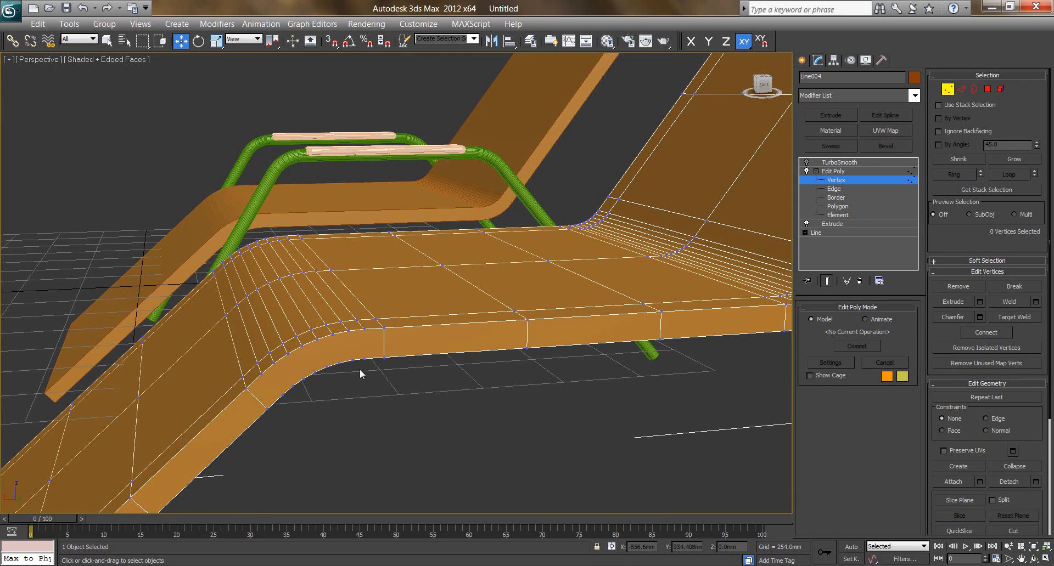
mouse_move(330, 352)
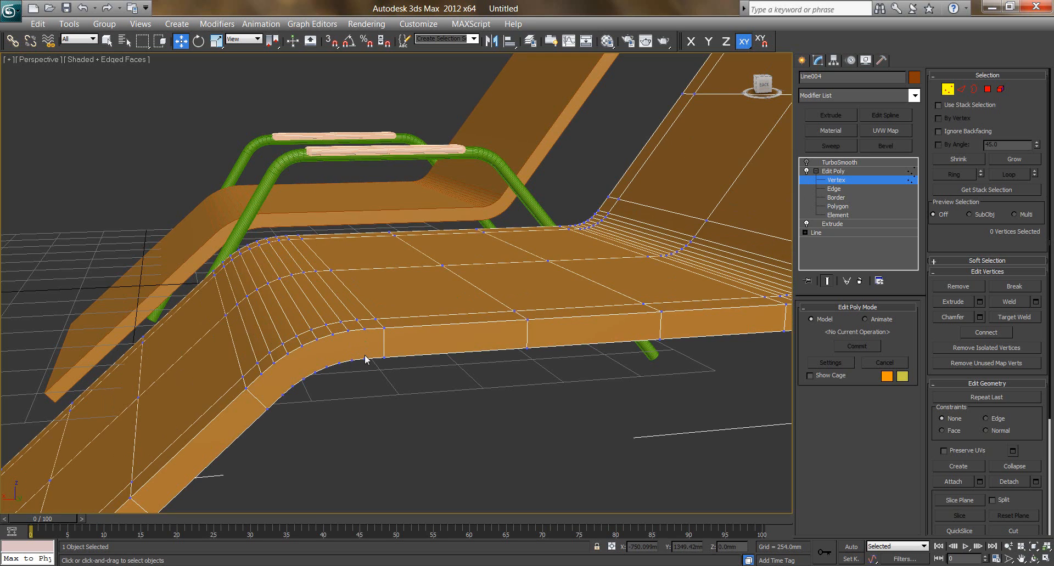
mouse_move(366, 333)
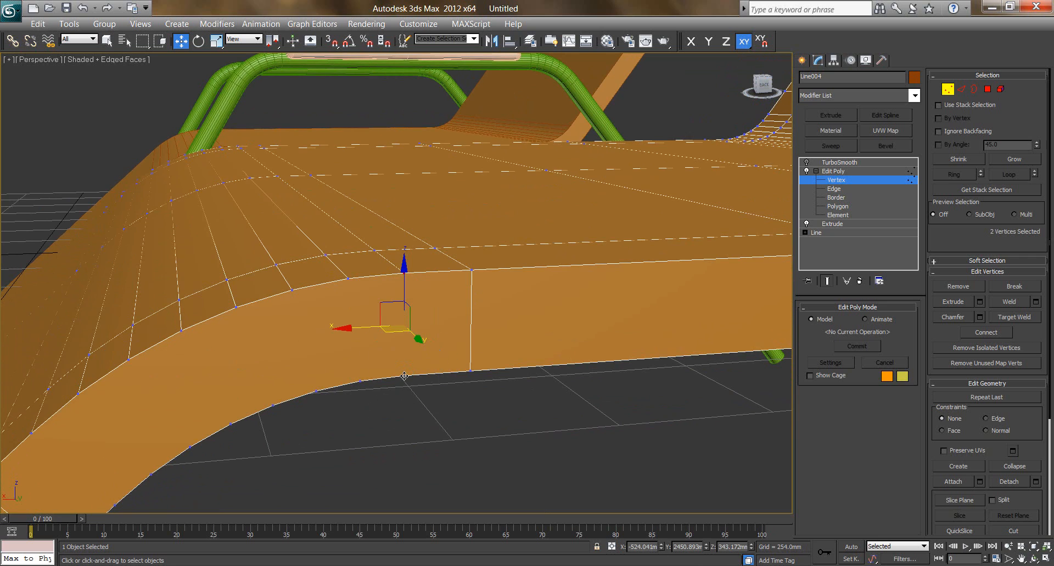
right_click(404, 375)
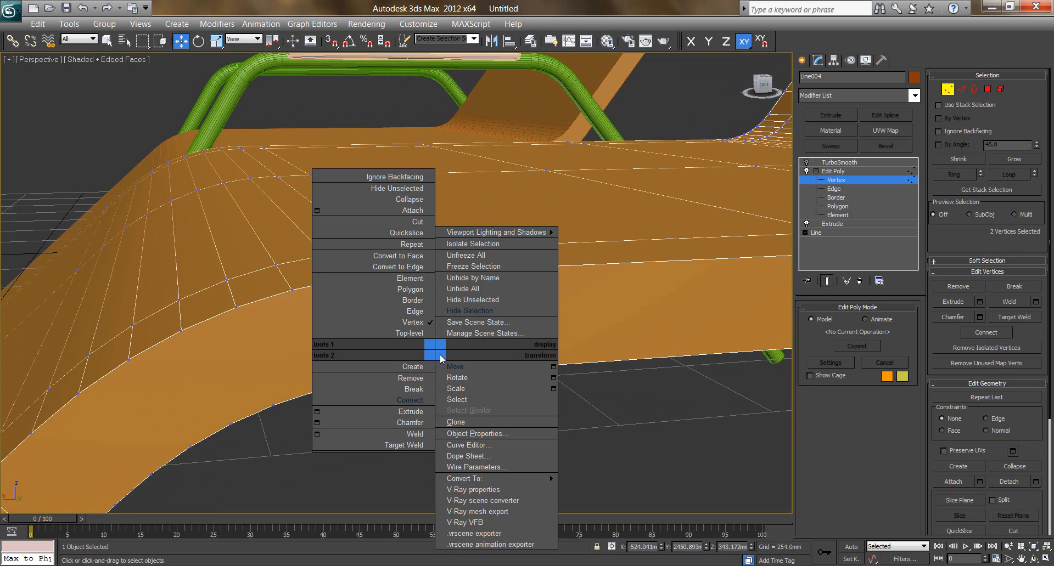
mouse_move(313, 403)
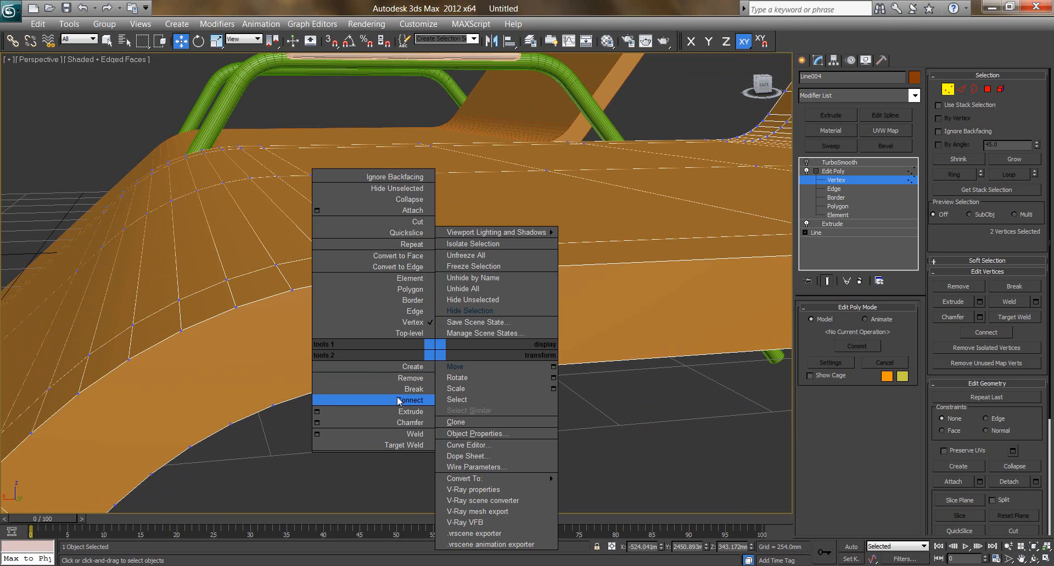
click(456, 367)
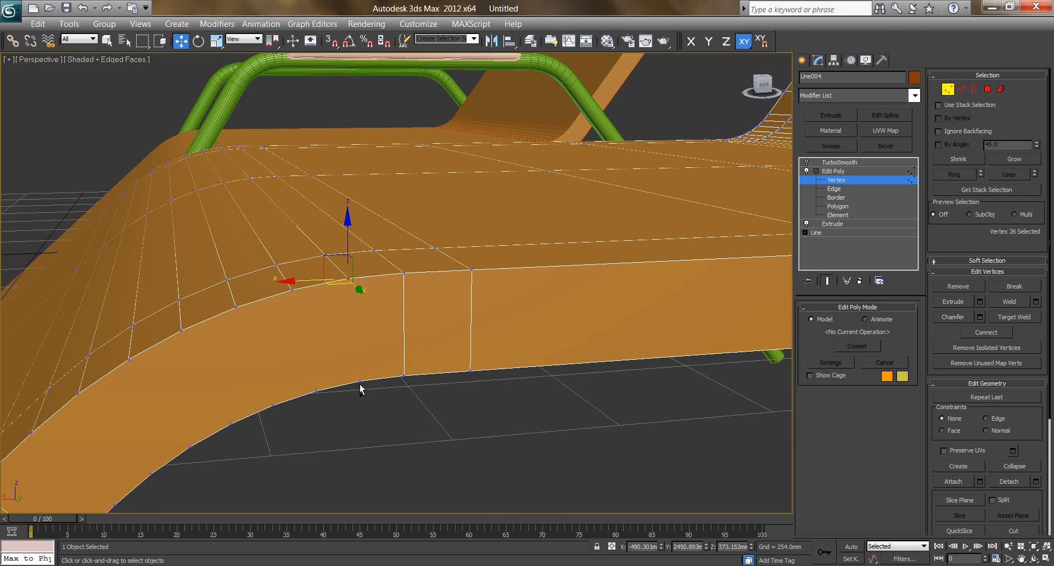
Step: Connect another side vertex pair, clear the selection and turn toward the backrest curve
click(361, 381)
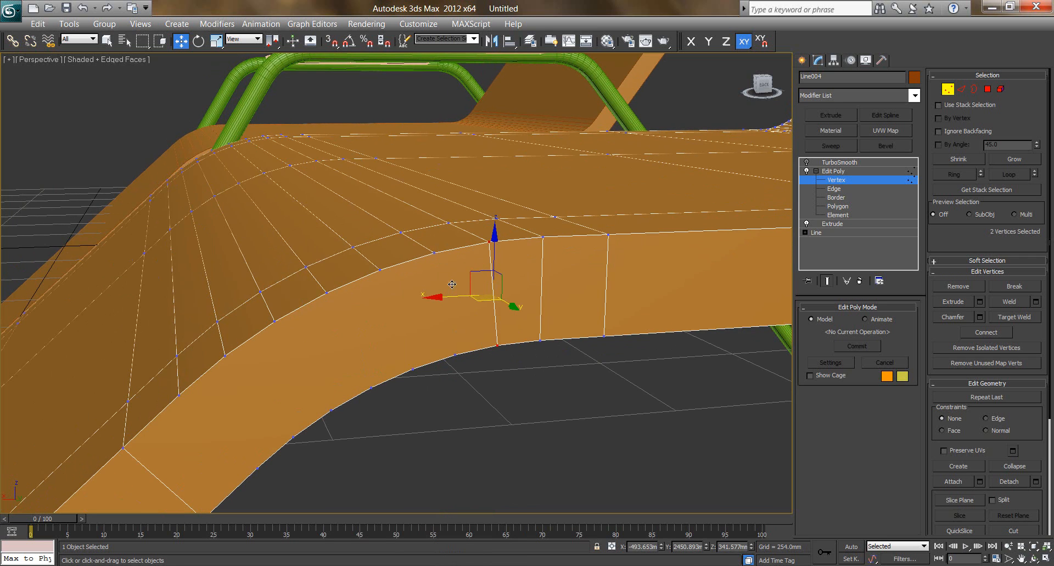
mouse_move(435, 254)
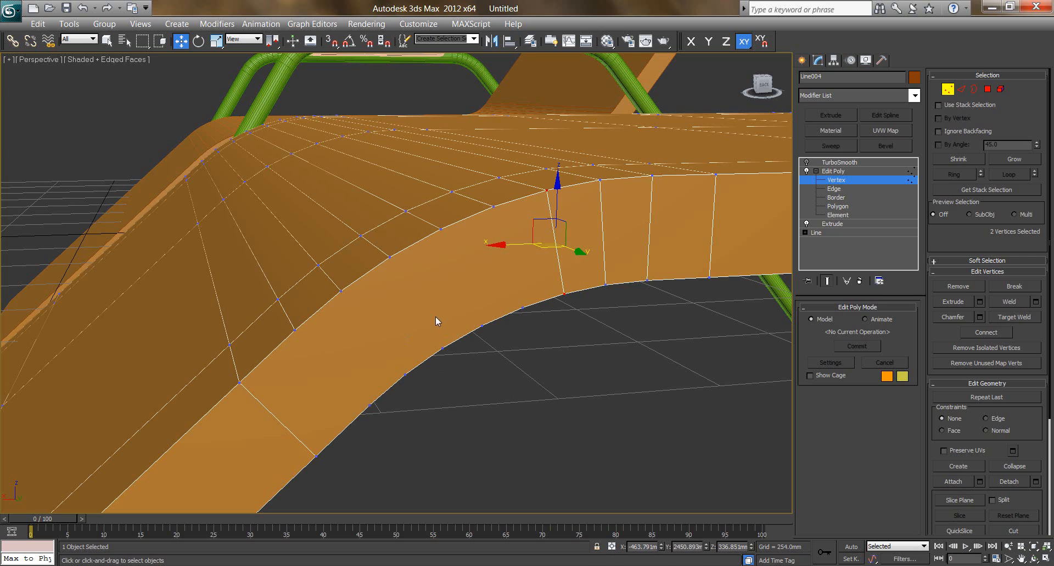
mouse_move(437, 317)
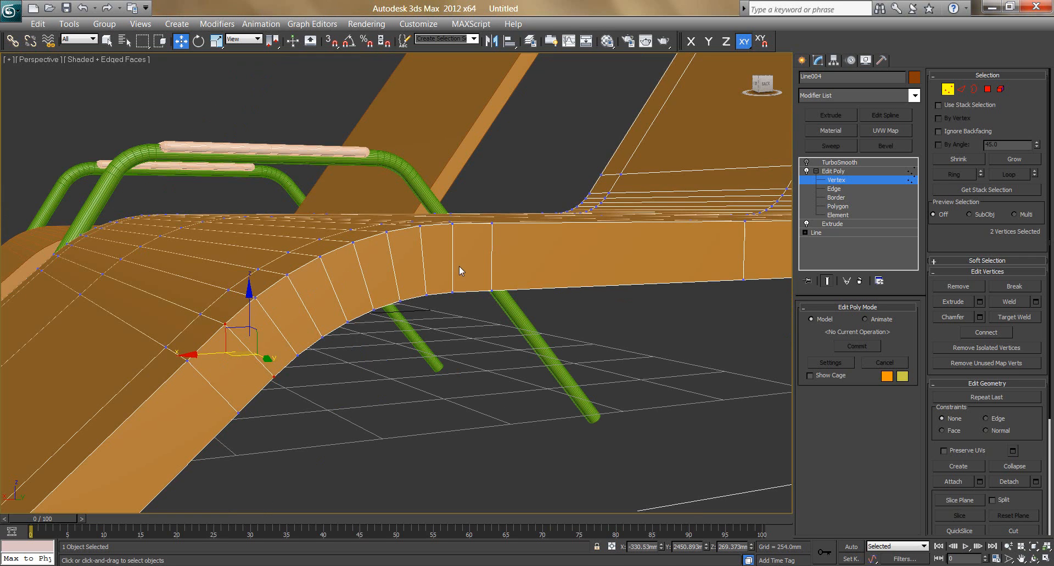
click(669, 316)
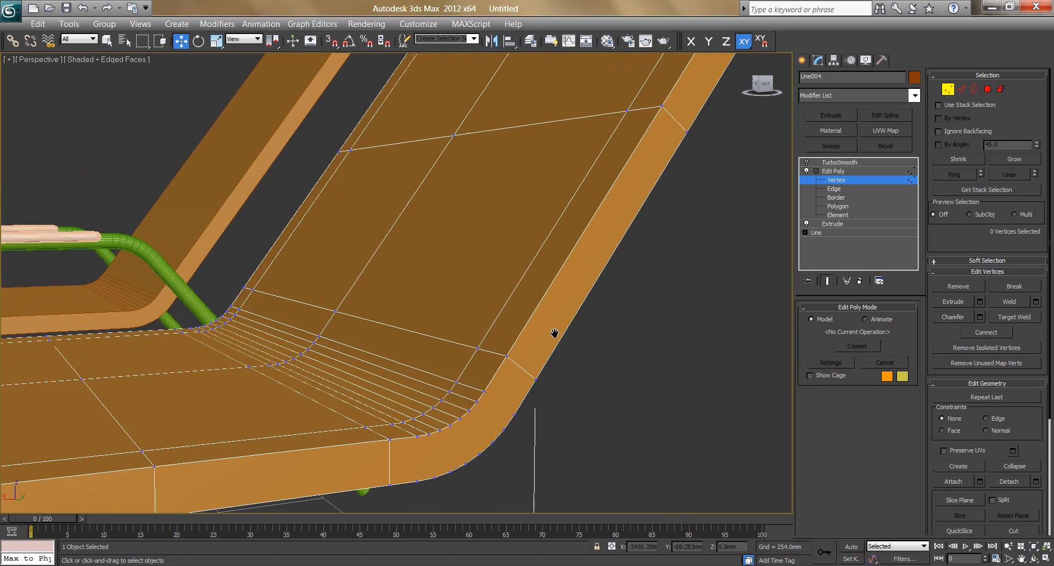
drag(555, 335, 397, 415)
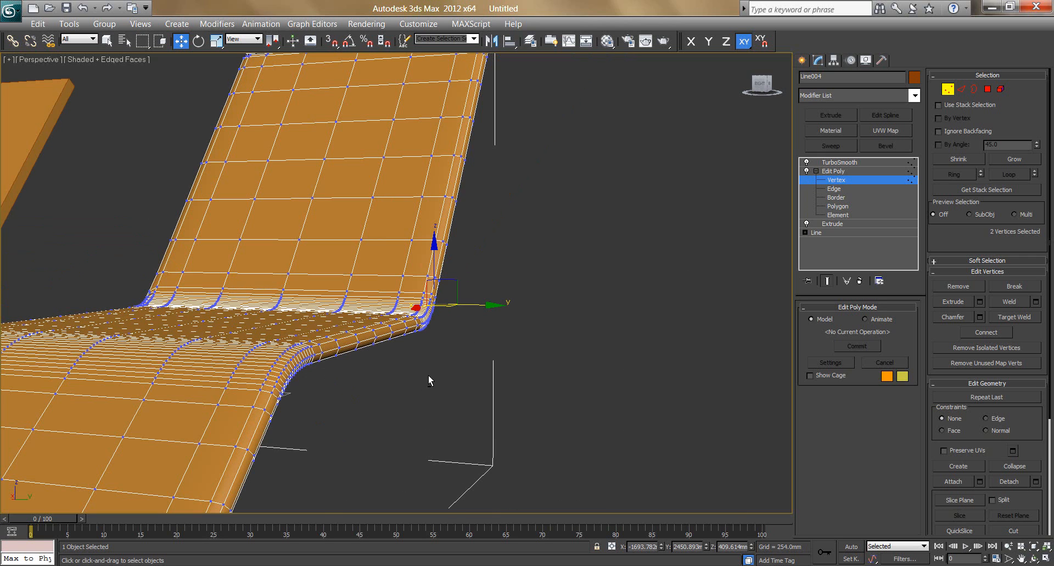
mouse_move(462, 312)
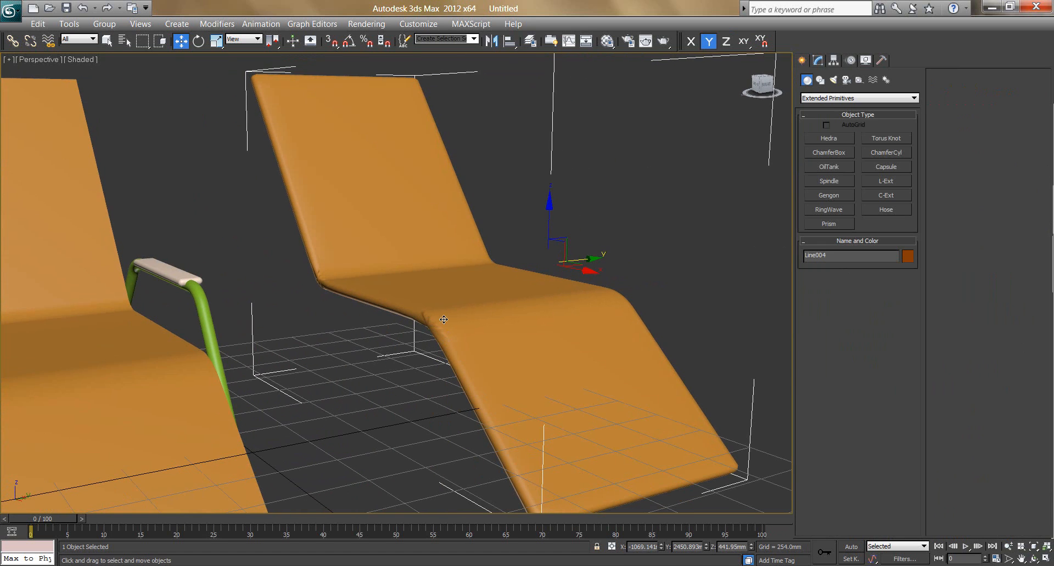
mouse_move(493, 351)
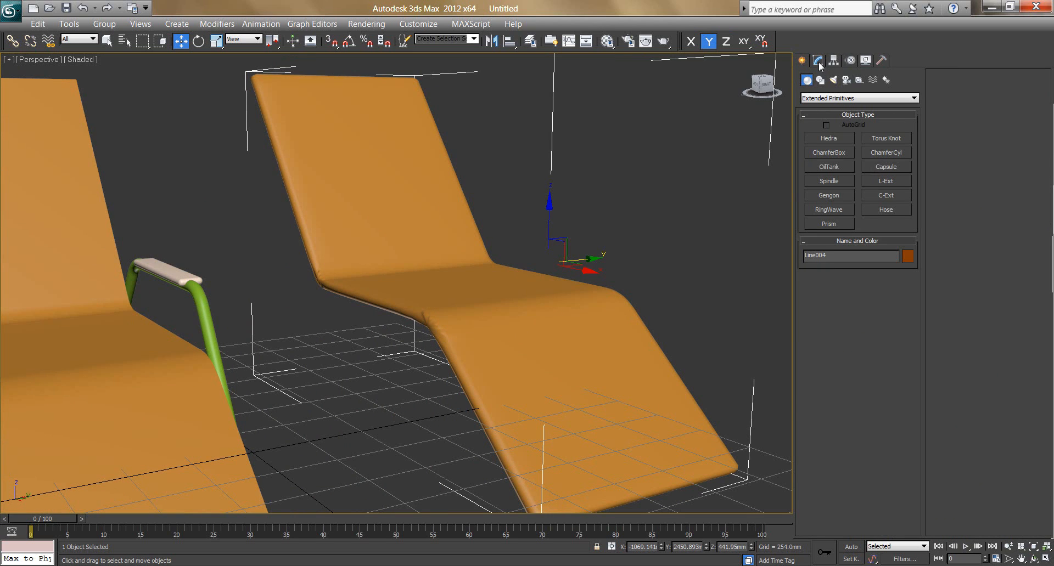
Step: Return to the seat's modifier settings to view it shaded without edge wireframe
click(817, 60)
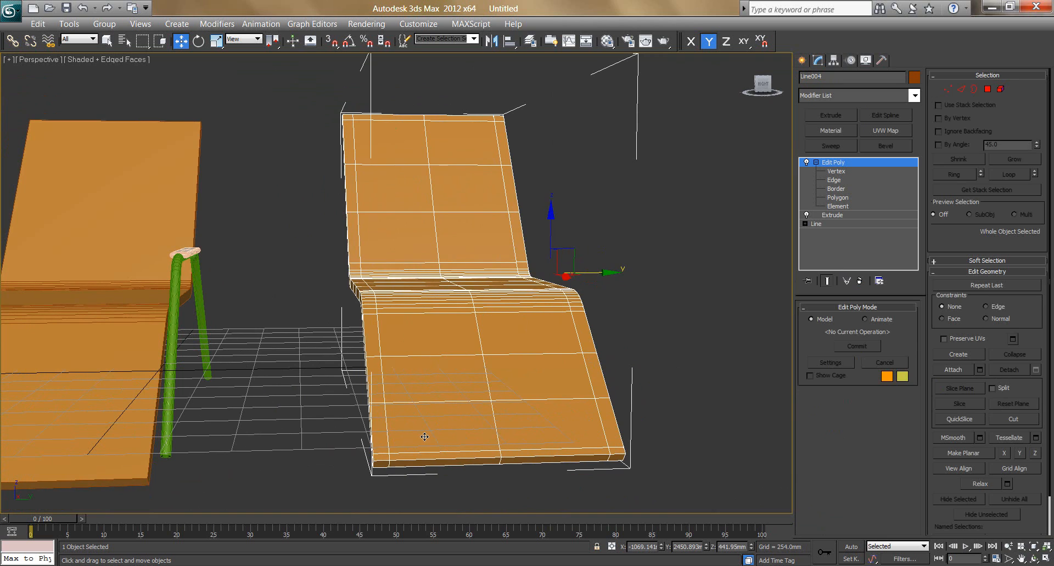
mouse_move(524, 390)
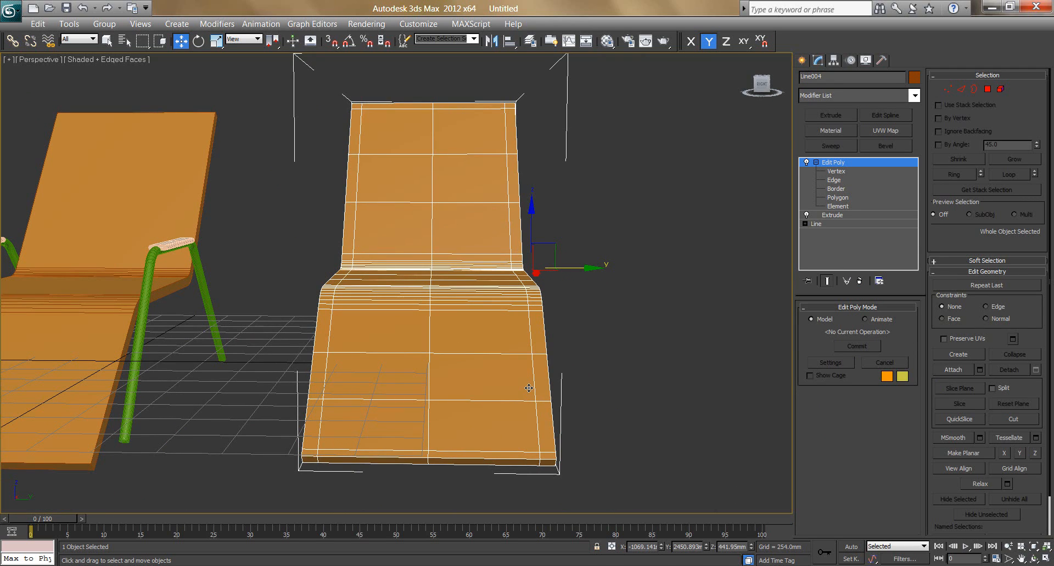
mouse_move(524, 390)
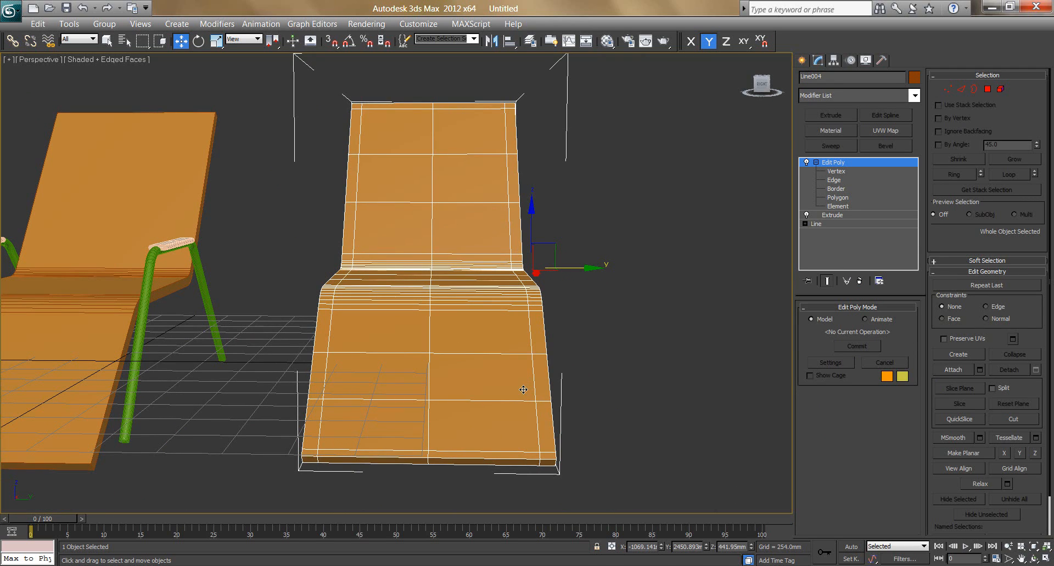